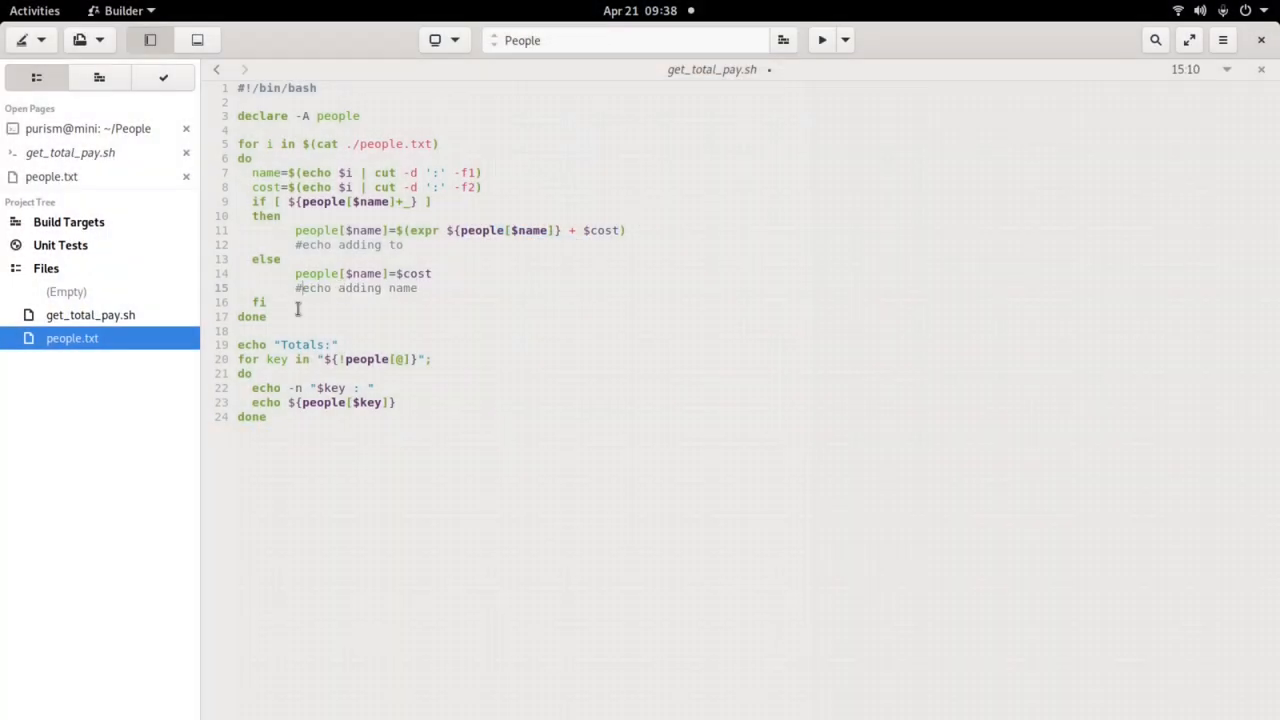
Open Adobe's Creative Cloud plans and show the Students & Teachers offer at US$19.99/mo
left_click(51, 176)
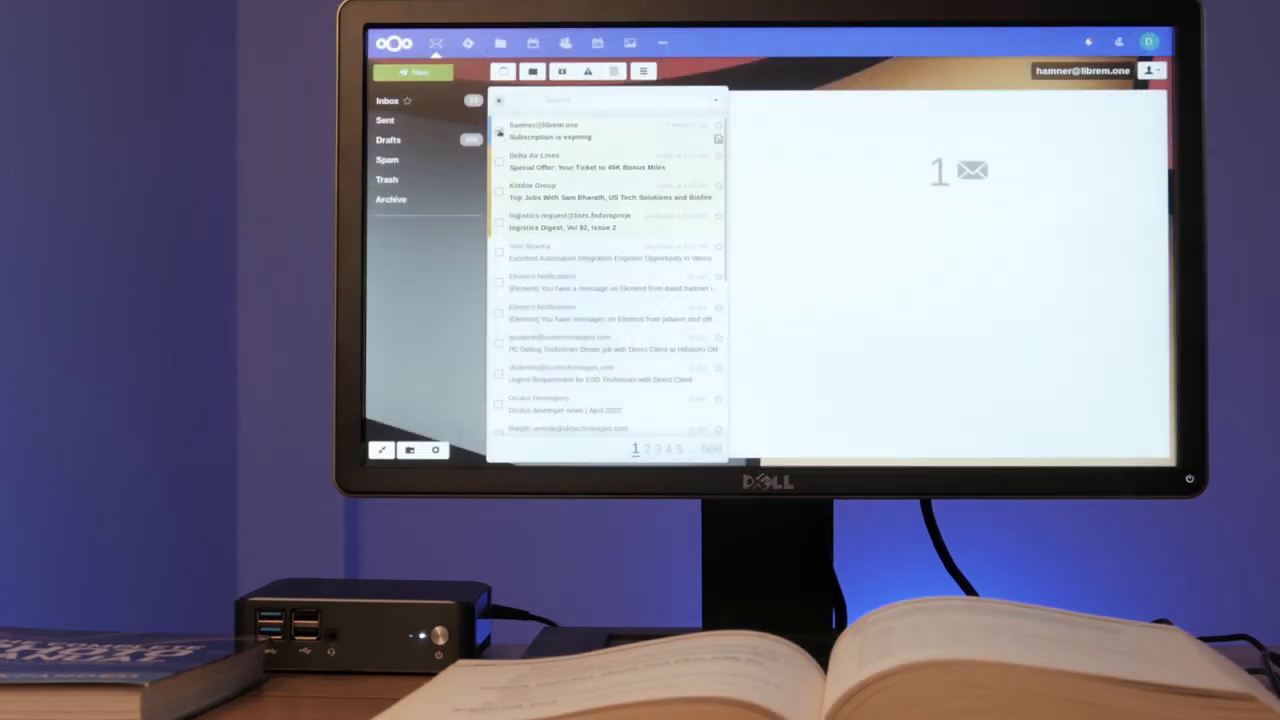
left_click(580, 131)
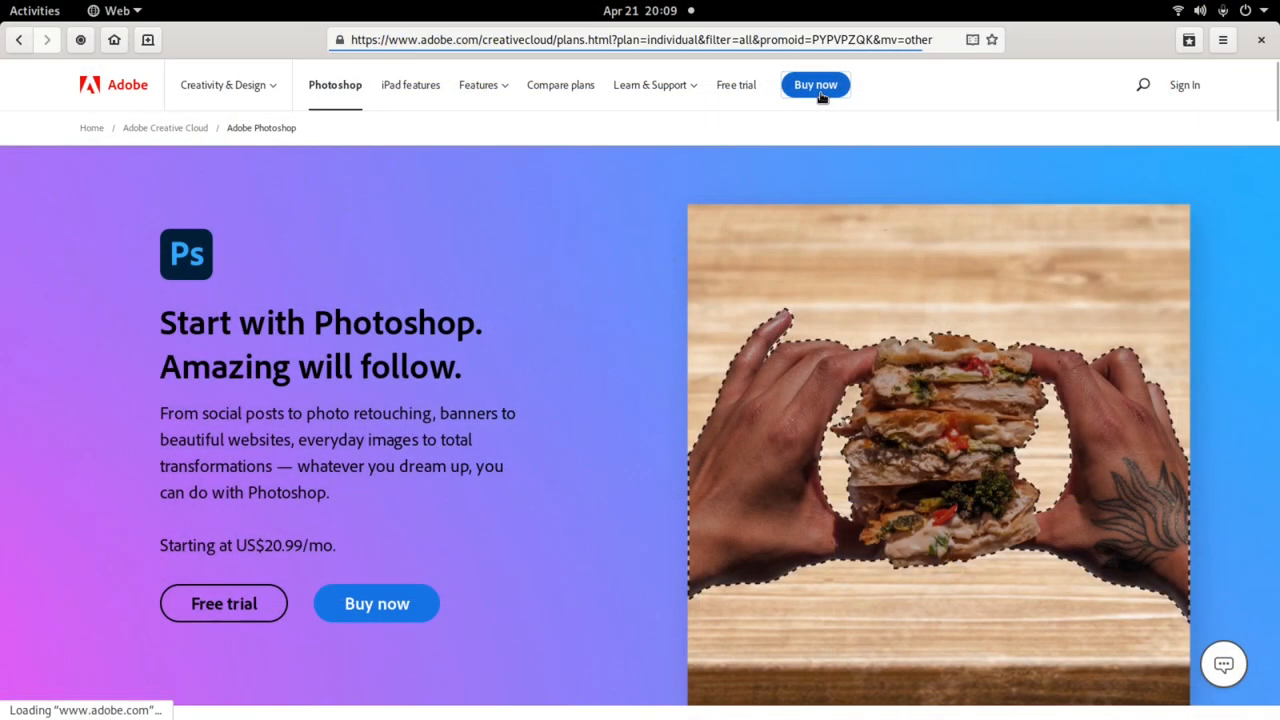
left_click(815, 84)
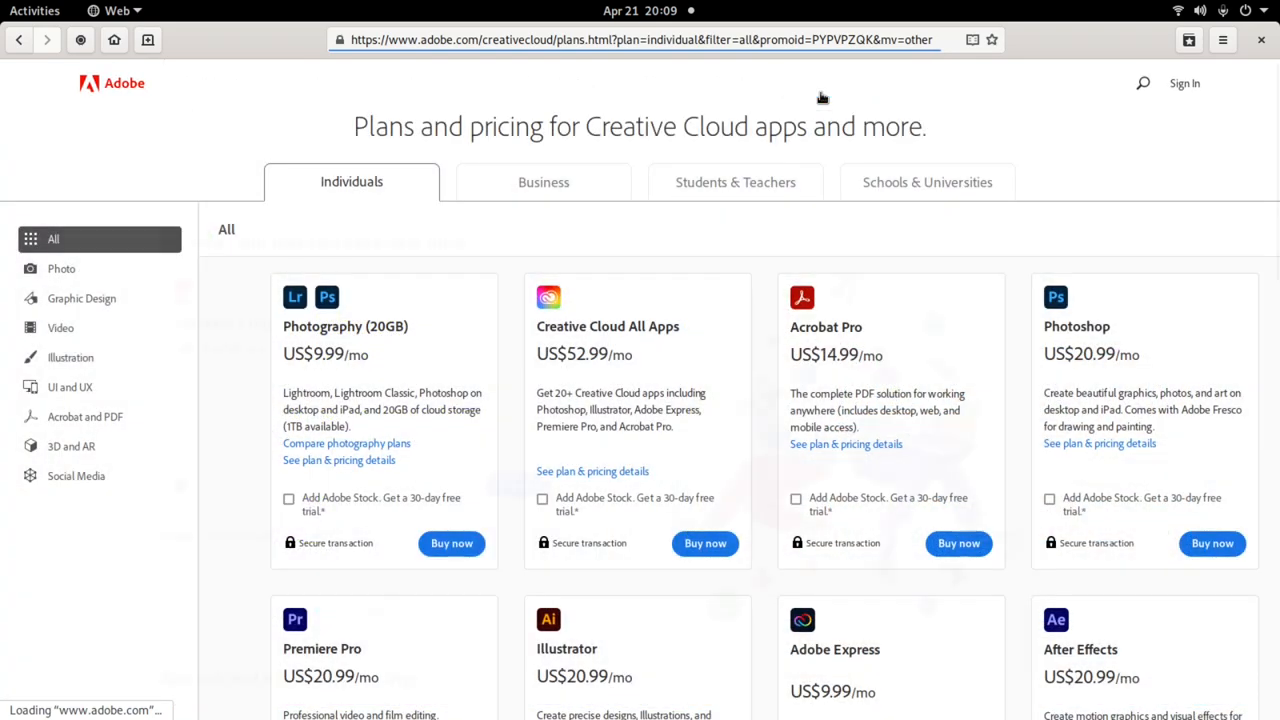
left_click(735, 182)
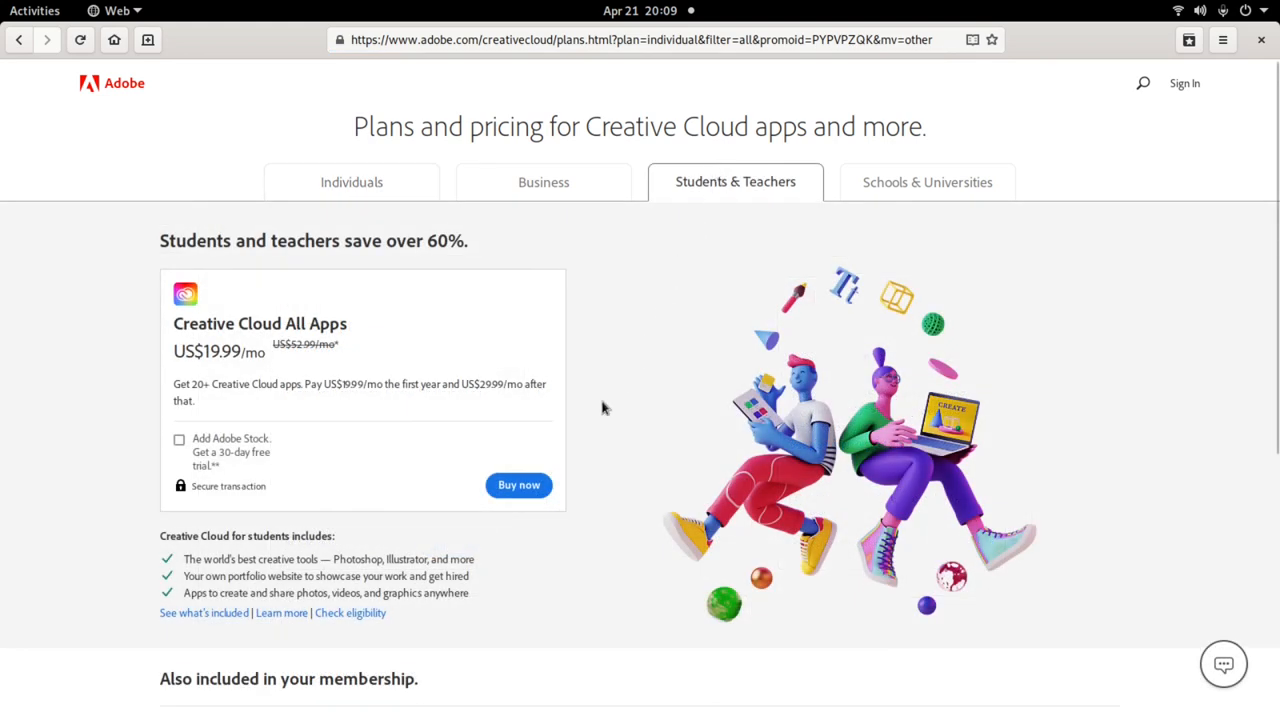
mouse_move(604, 450)
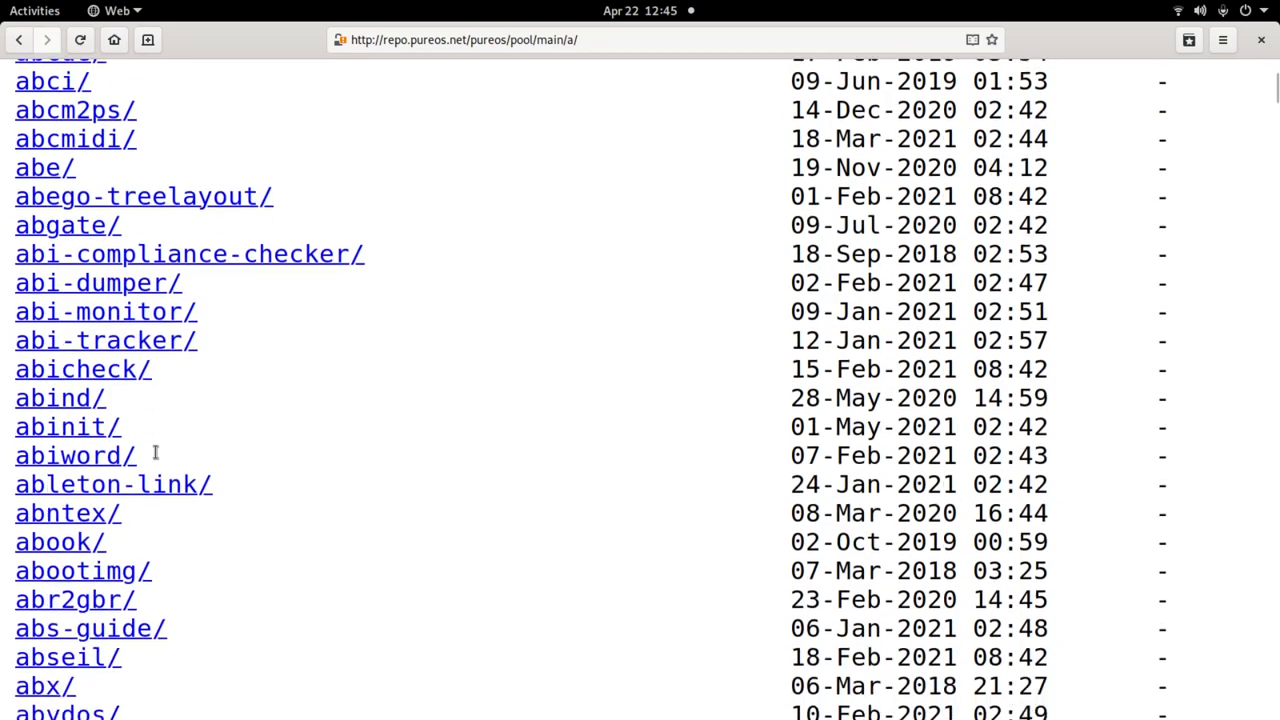
Scroll down the repo.pureos.net package pool index
scroll("down", 3)
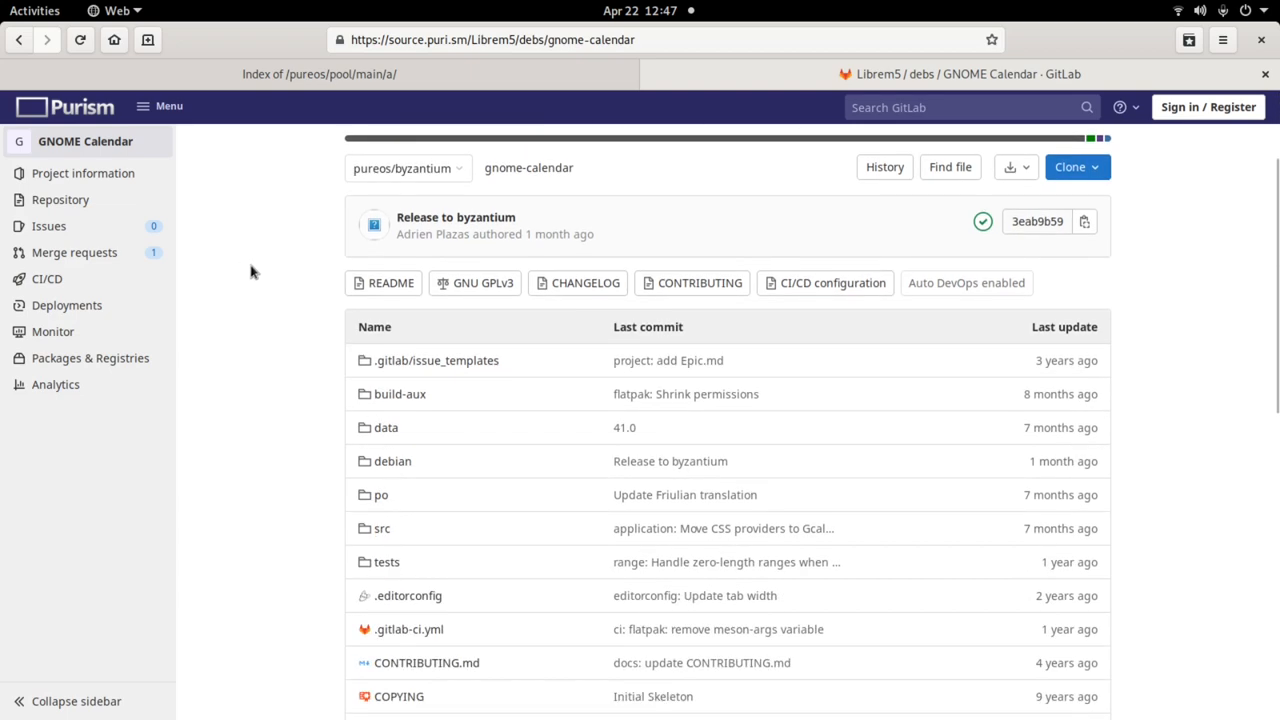
scroll("down", 3)
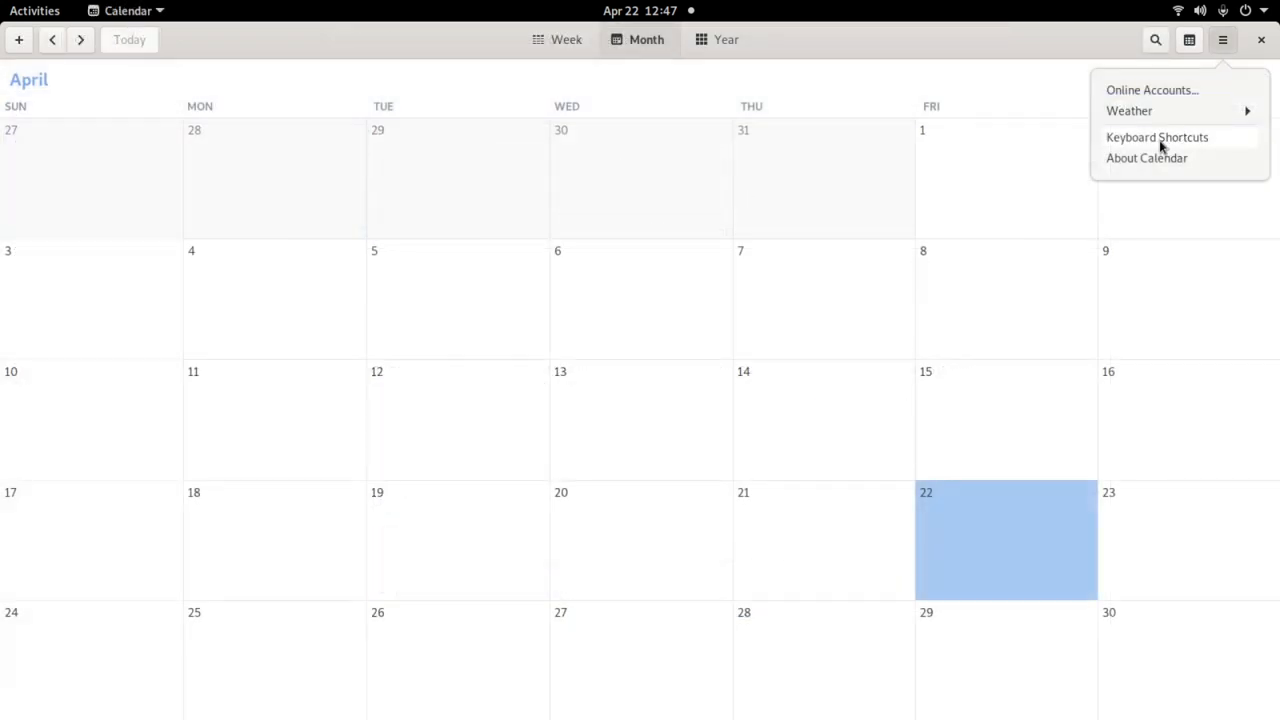
left_click(1147, 158)
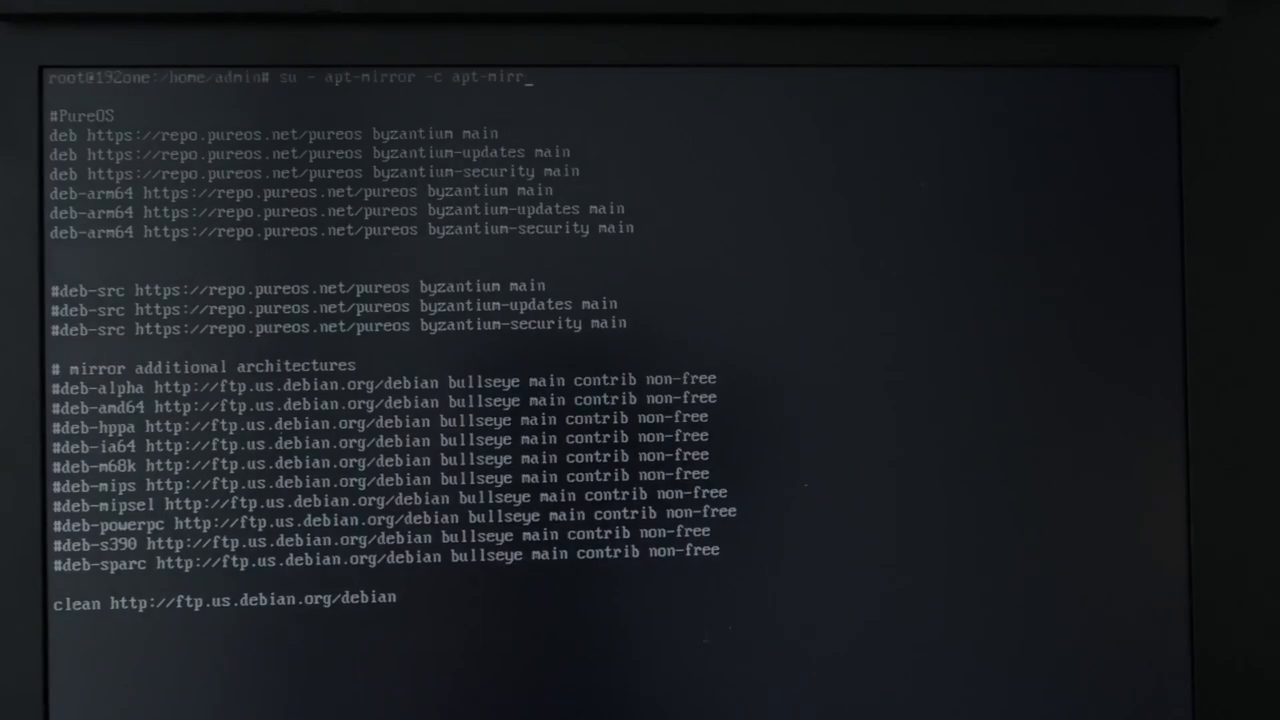
key("Return")
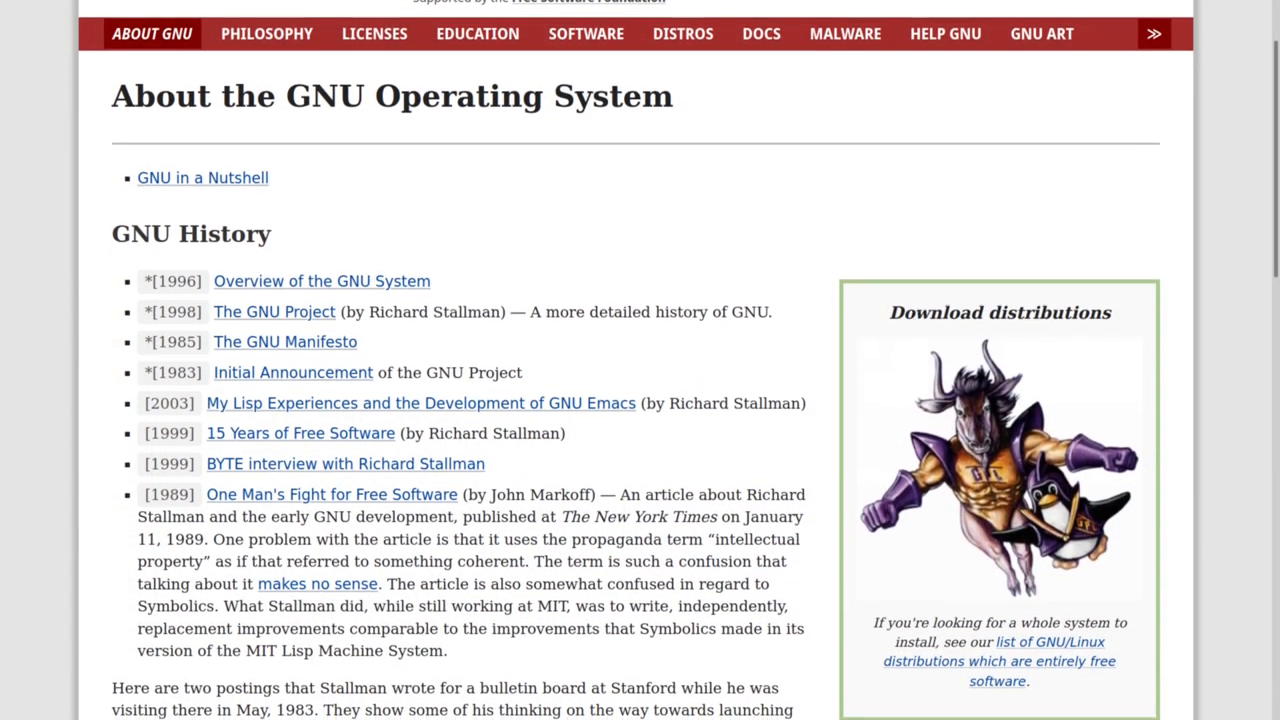
Scroll the About GNU page past GNU History to the GNU Structure section
scroll("down", 3)
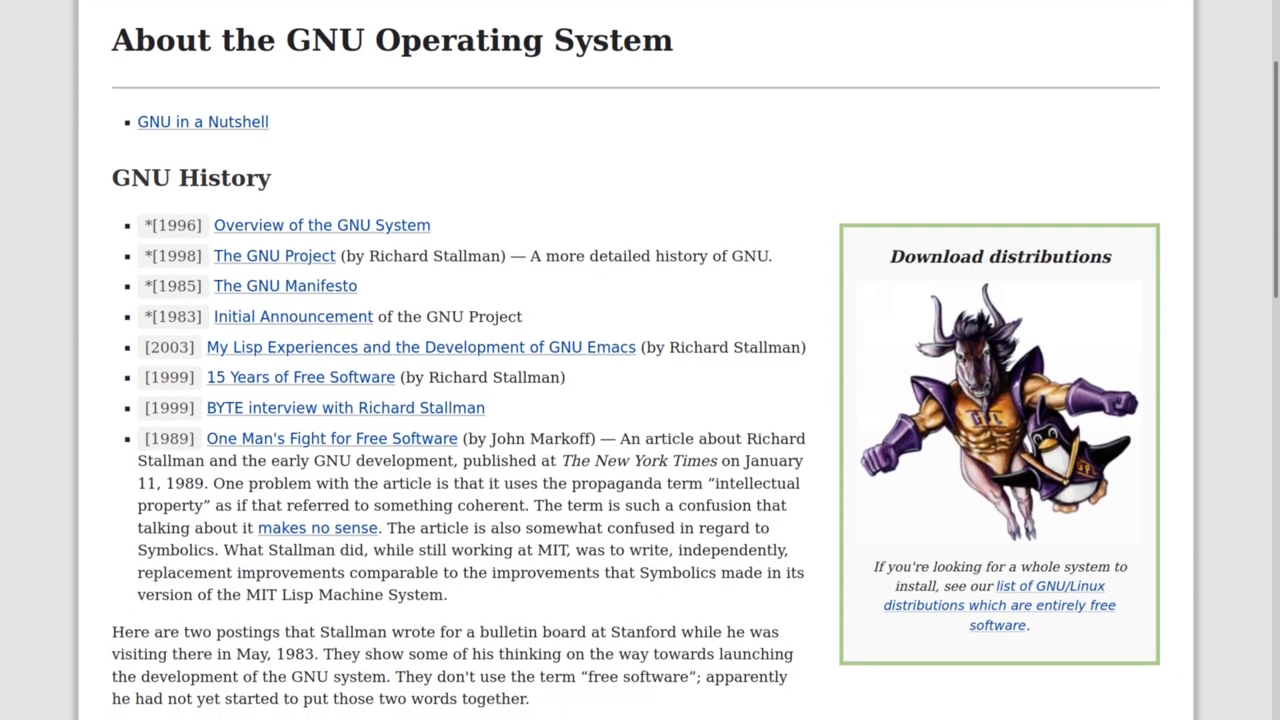
scroll("down", 3)
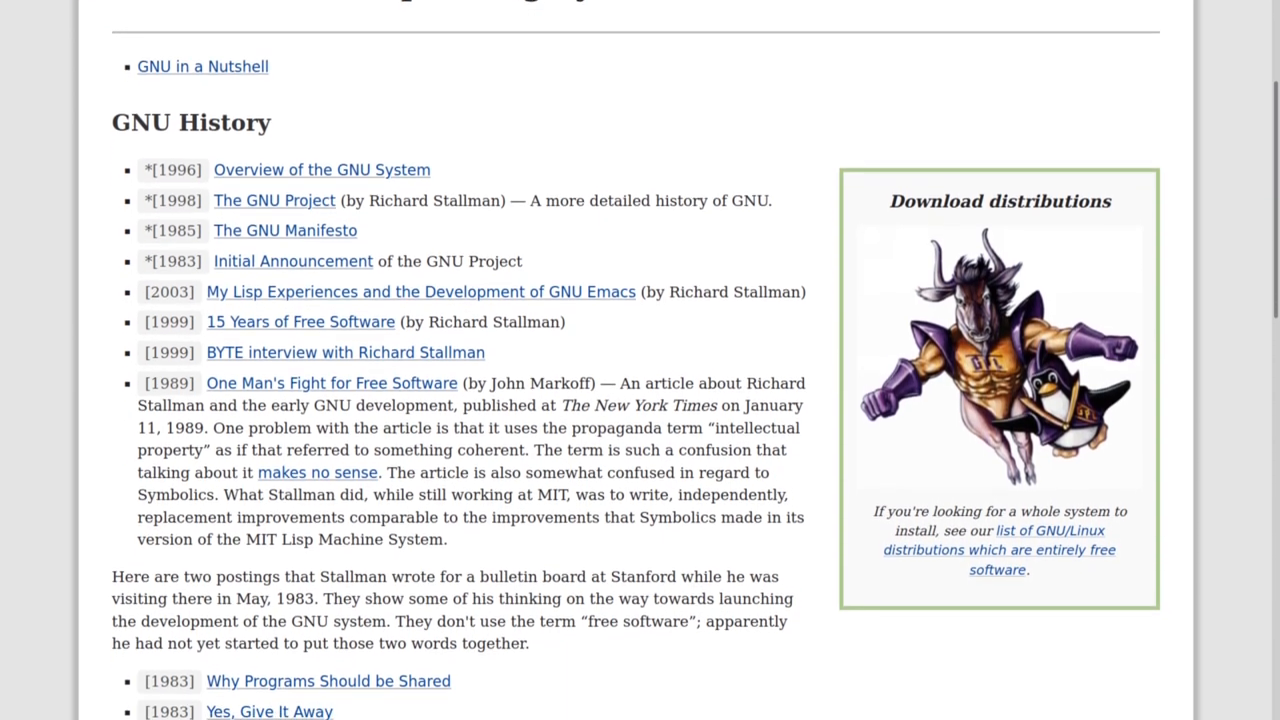
scroll("down", 3)
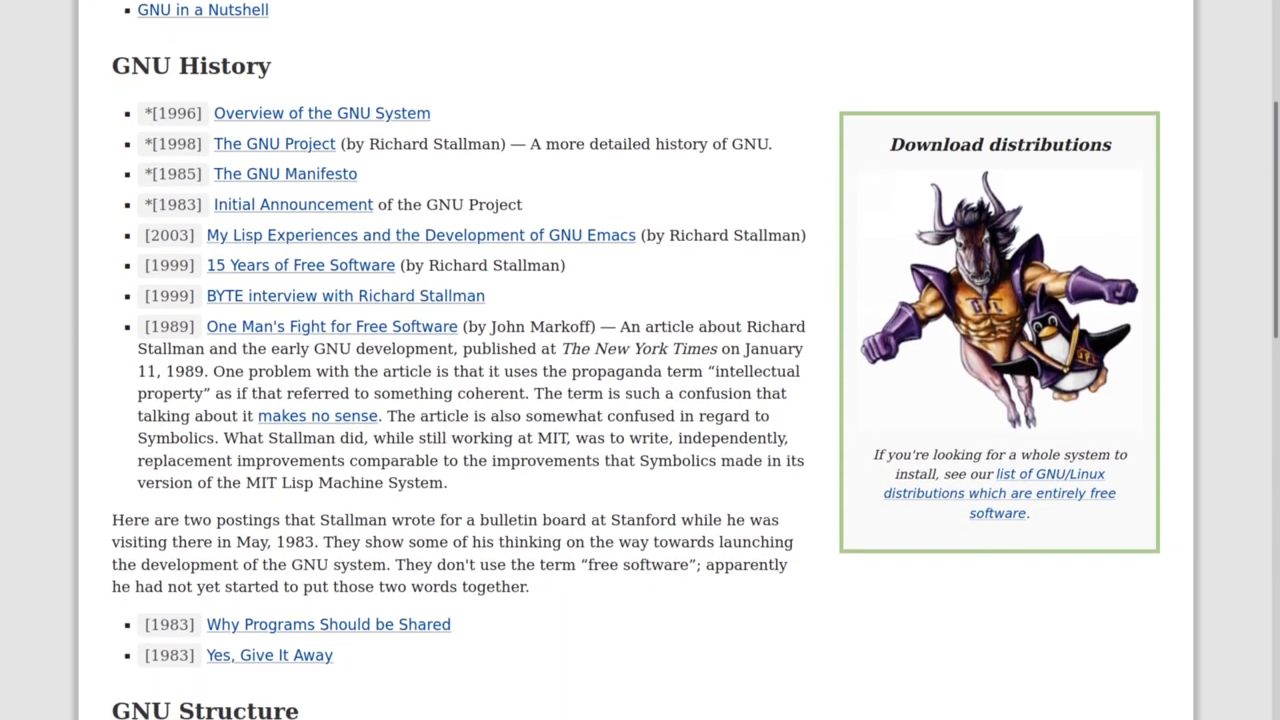
scroll("down", 3)
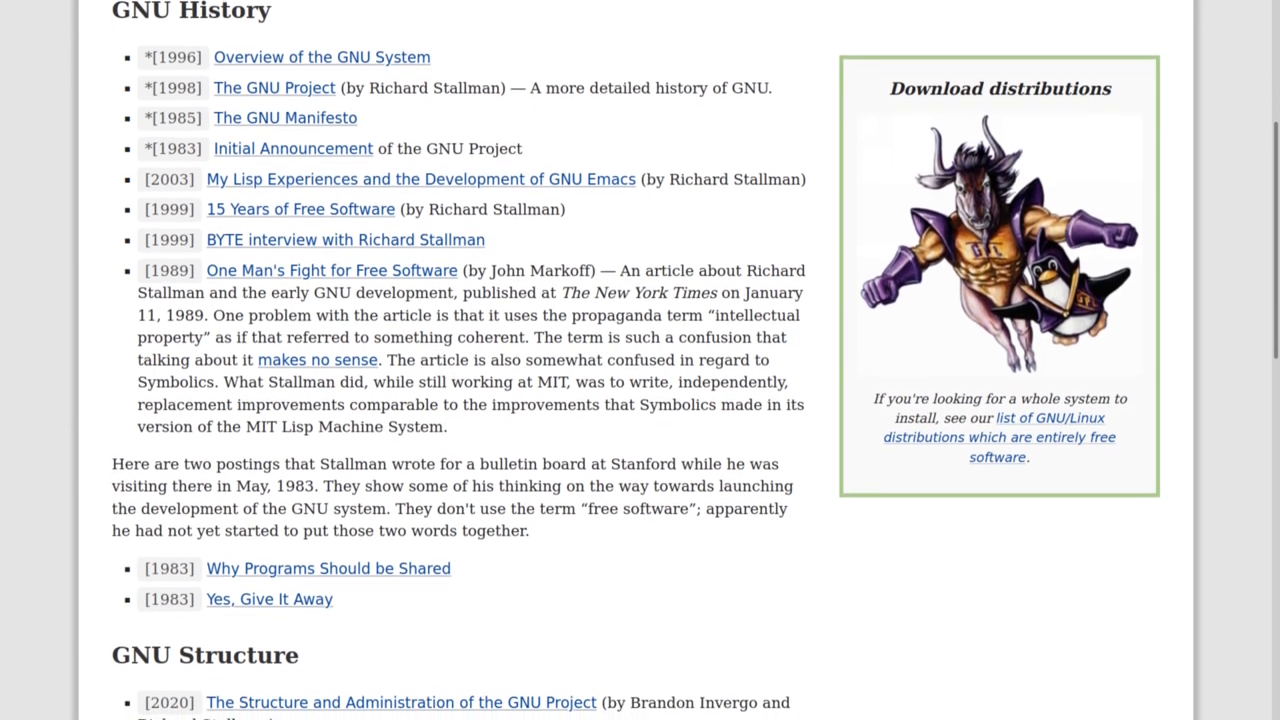
scroll("down", 3)
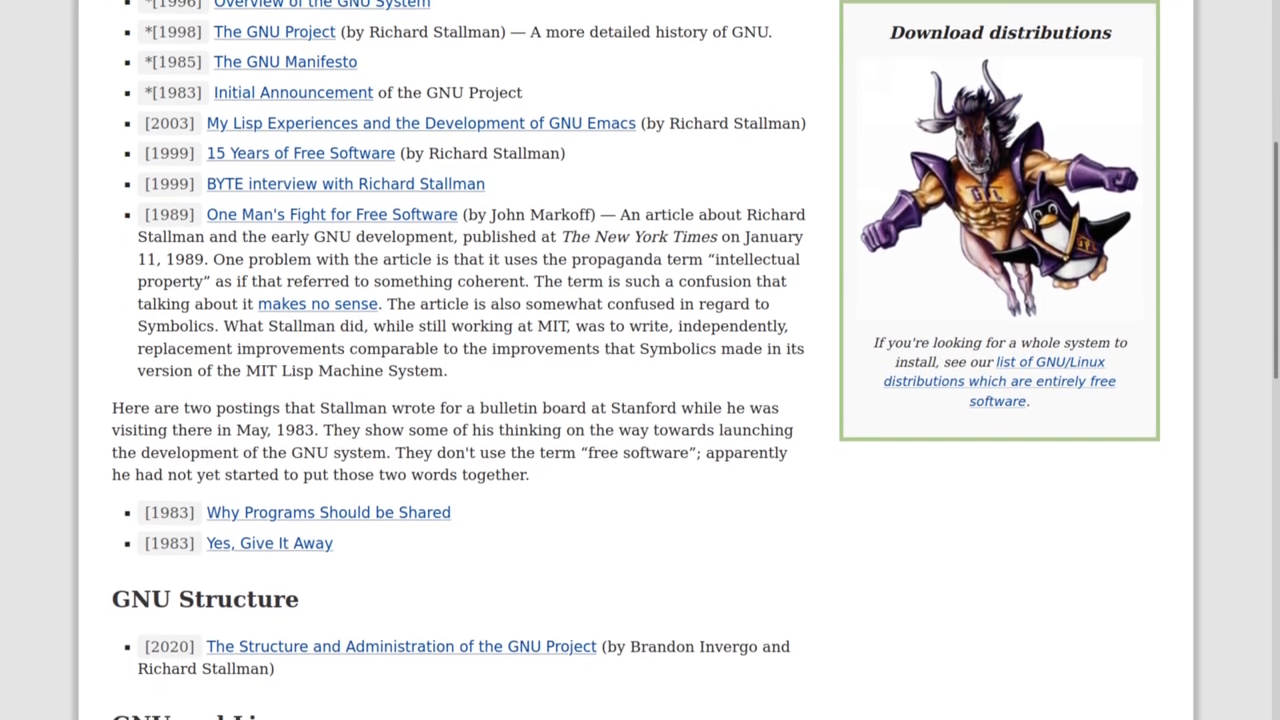
scroll("down", 3)
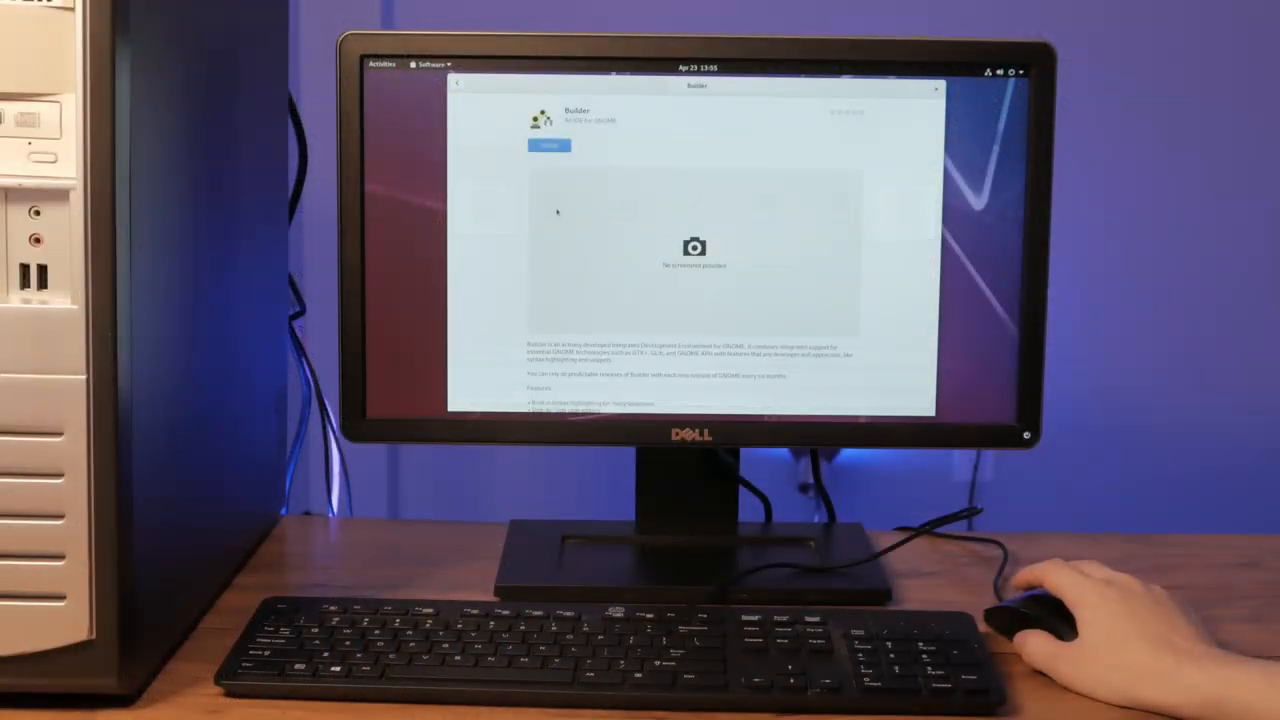
left_click(547, 150)
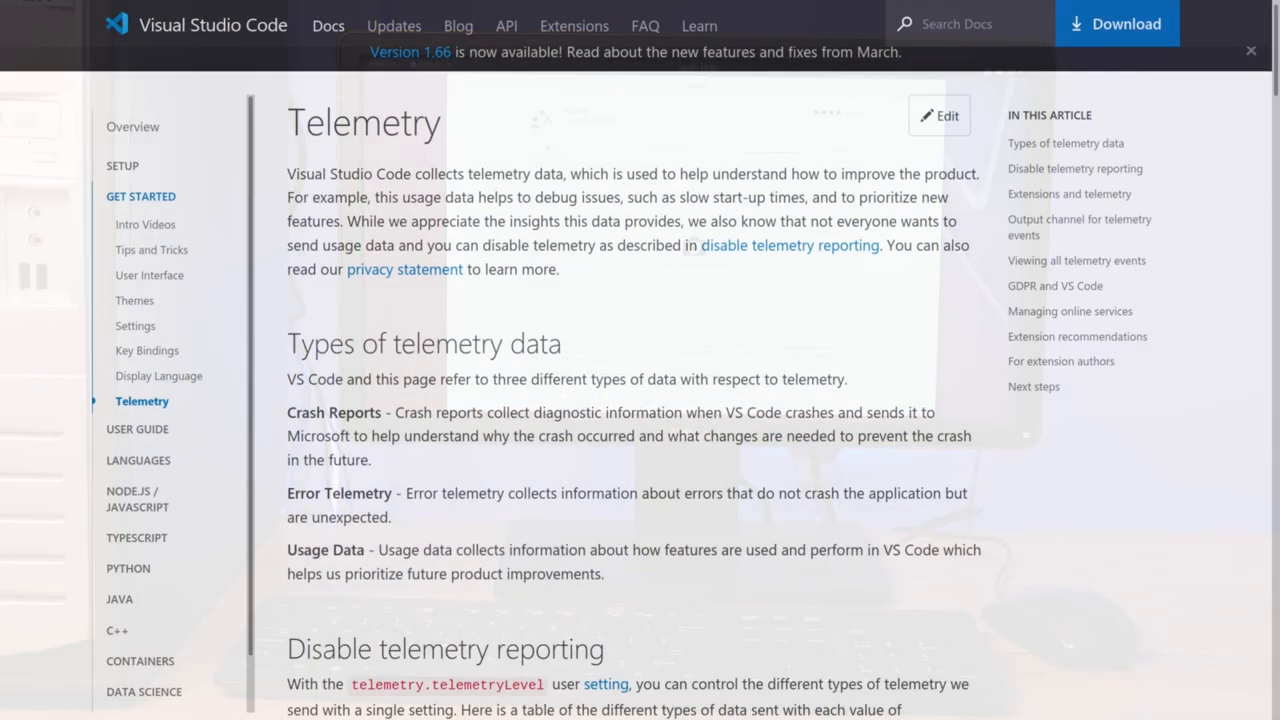
Scroll to the telemetry.telemetryLevel table, then clone the Nautilus repository as a project
scroll("down", 3)
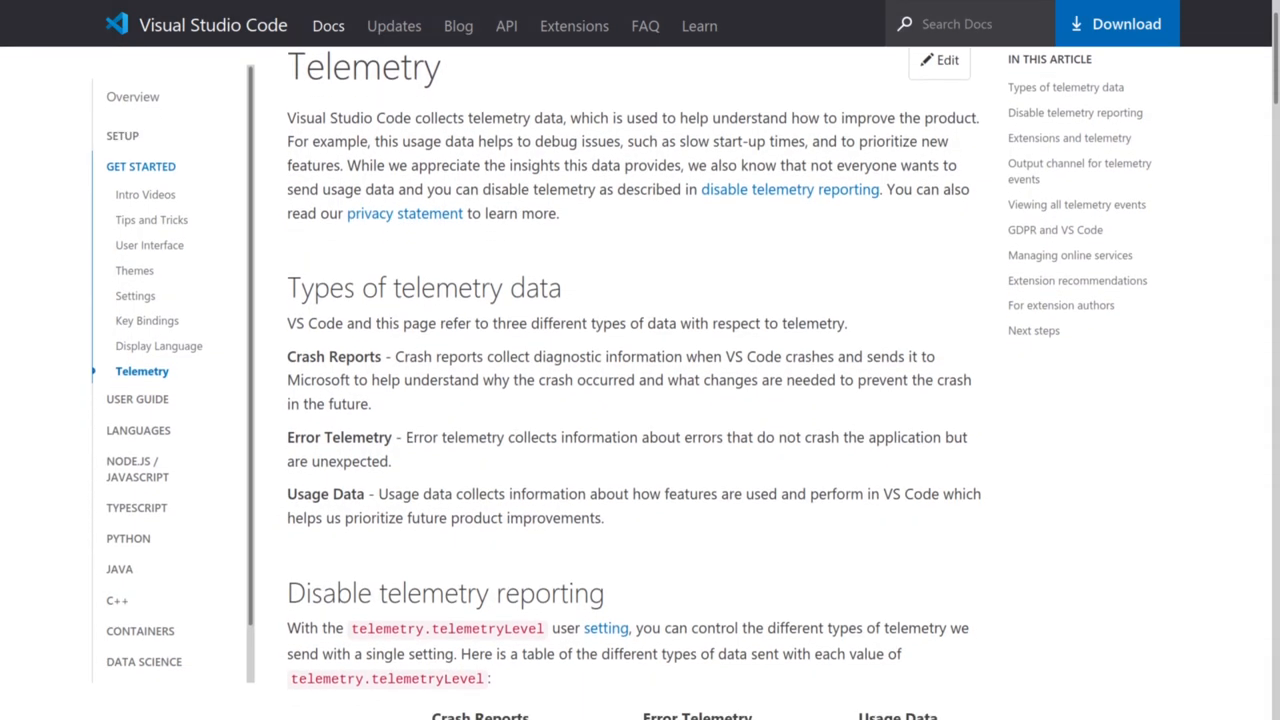
scroll("down", 3)
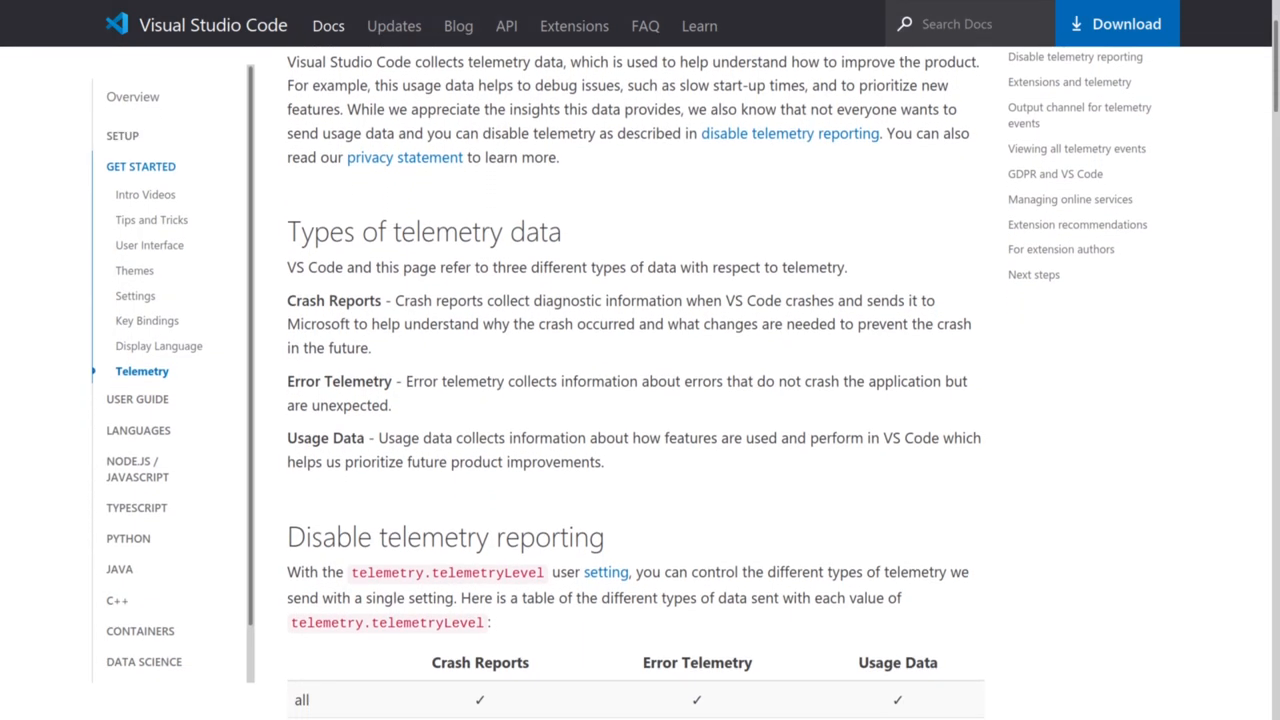
scroll("down", 3)
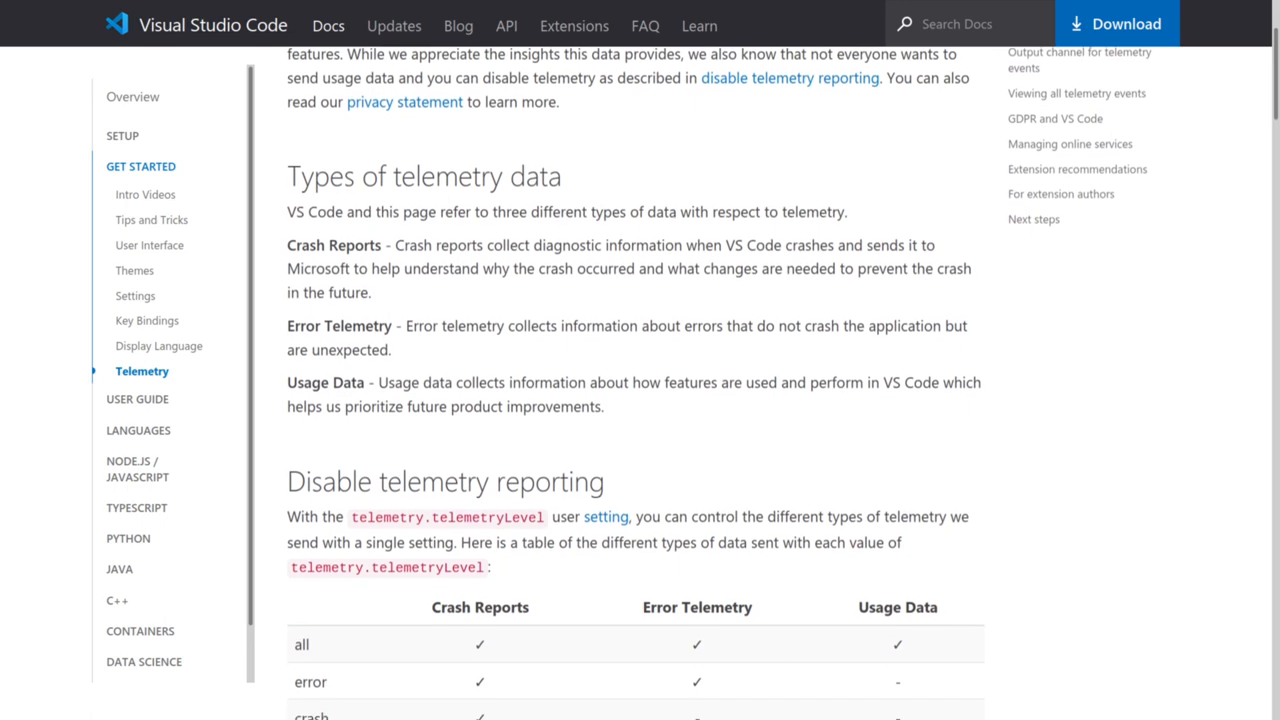
scroll("down", 3)
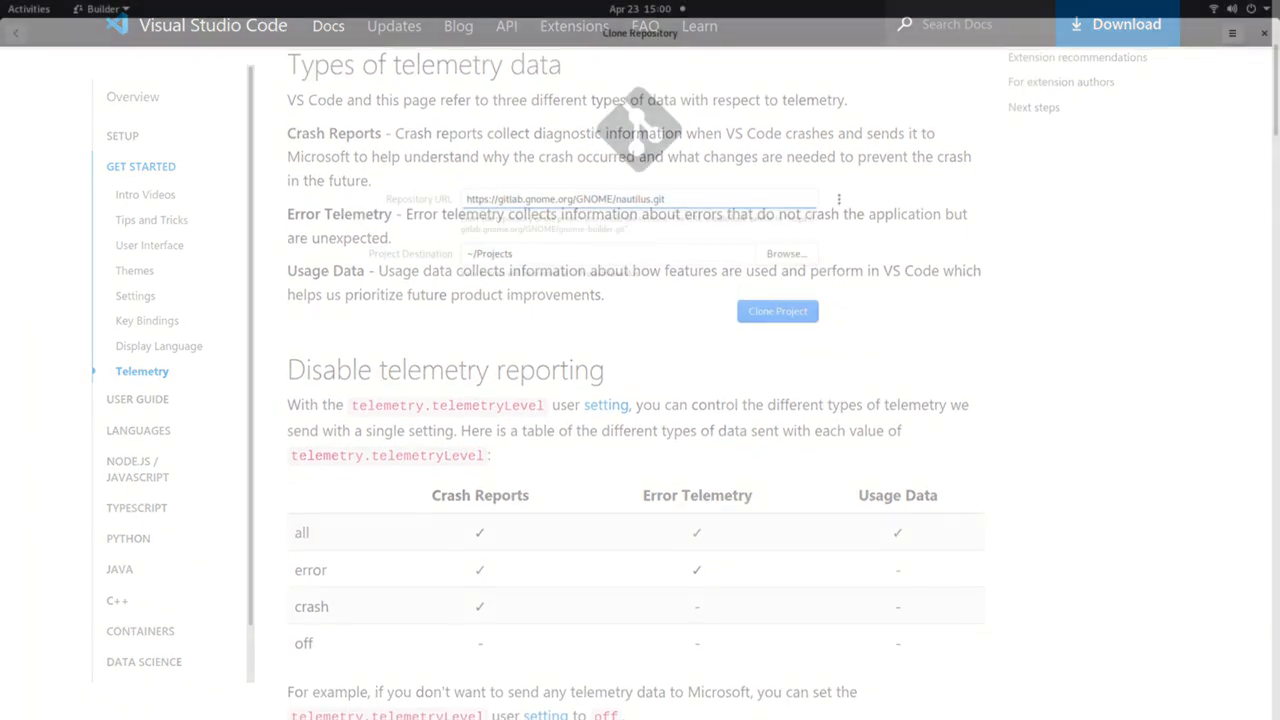
left_click(777, 311)
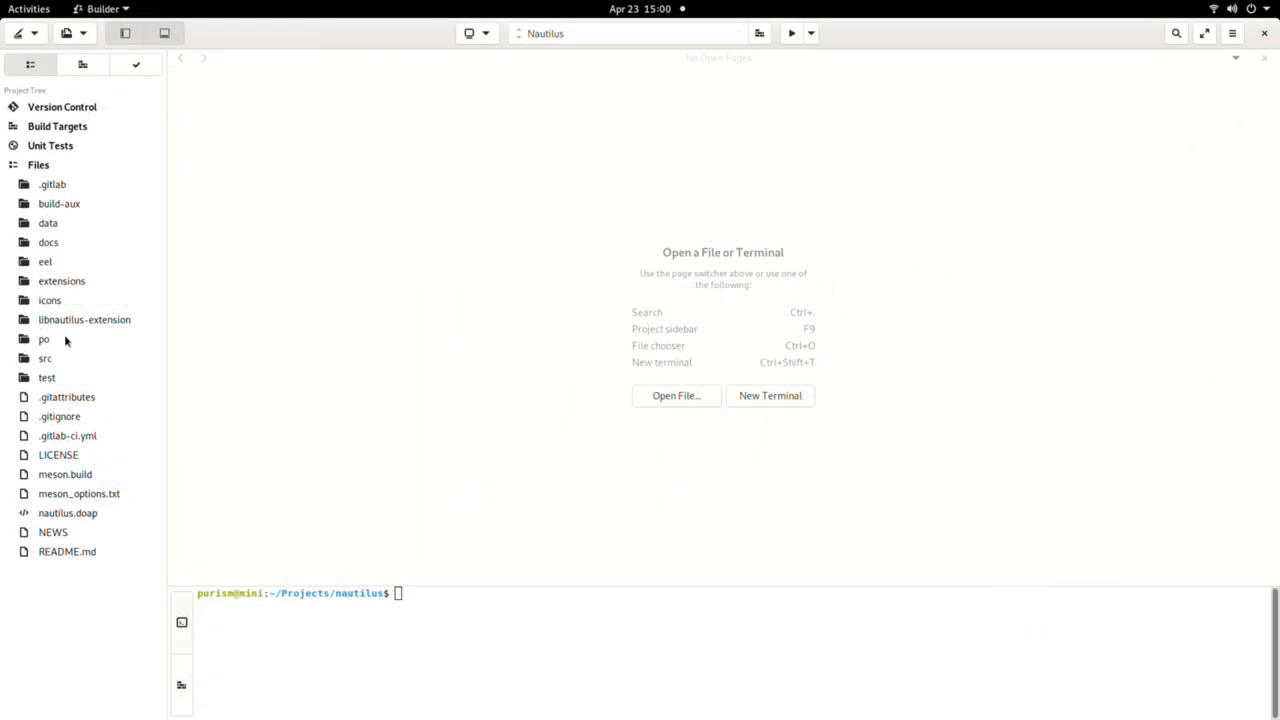
Expand the Nautilus src folder and open nautilus-clipboard.c
left_click(45, 358)
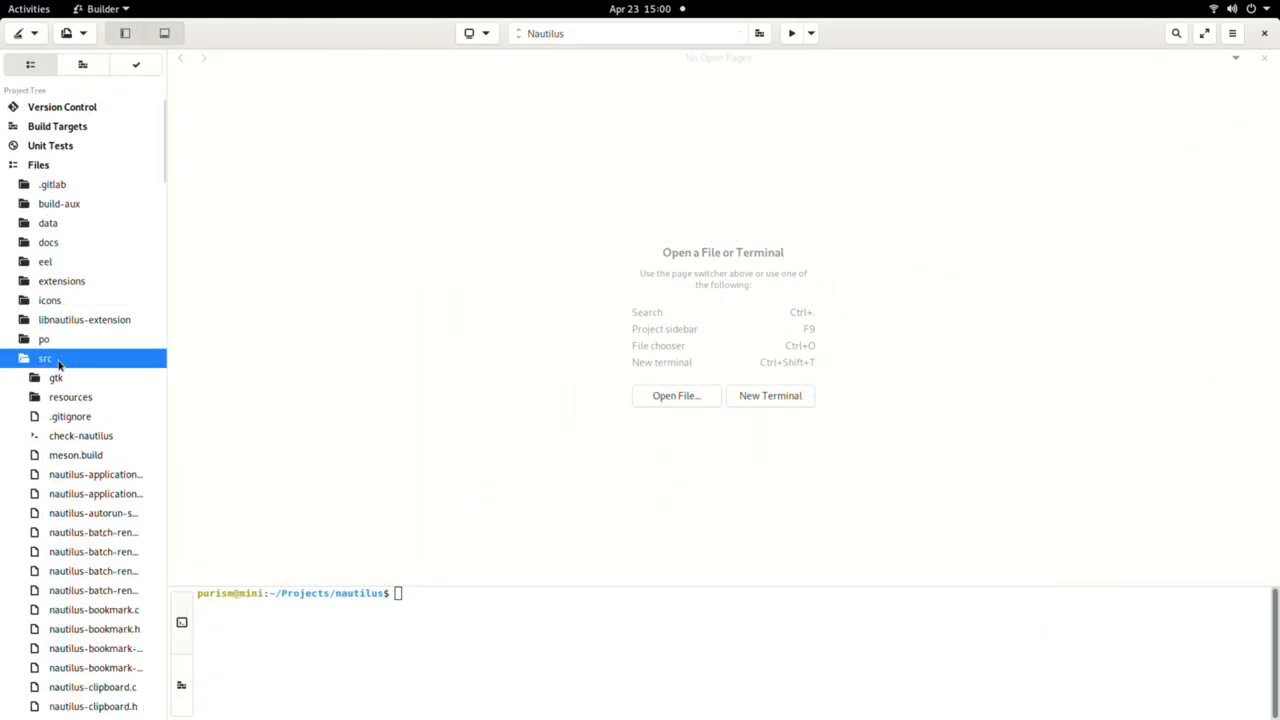
mouse_move(101, 460)
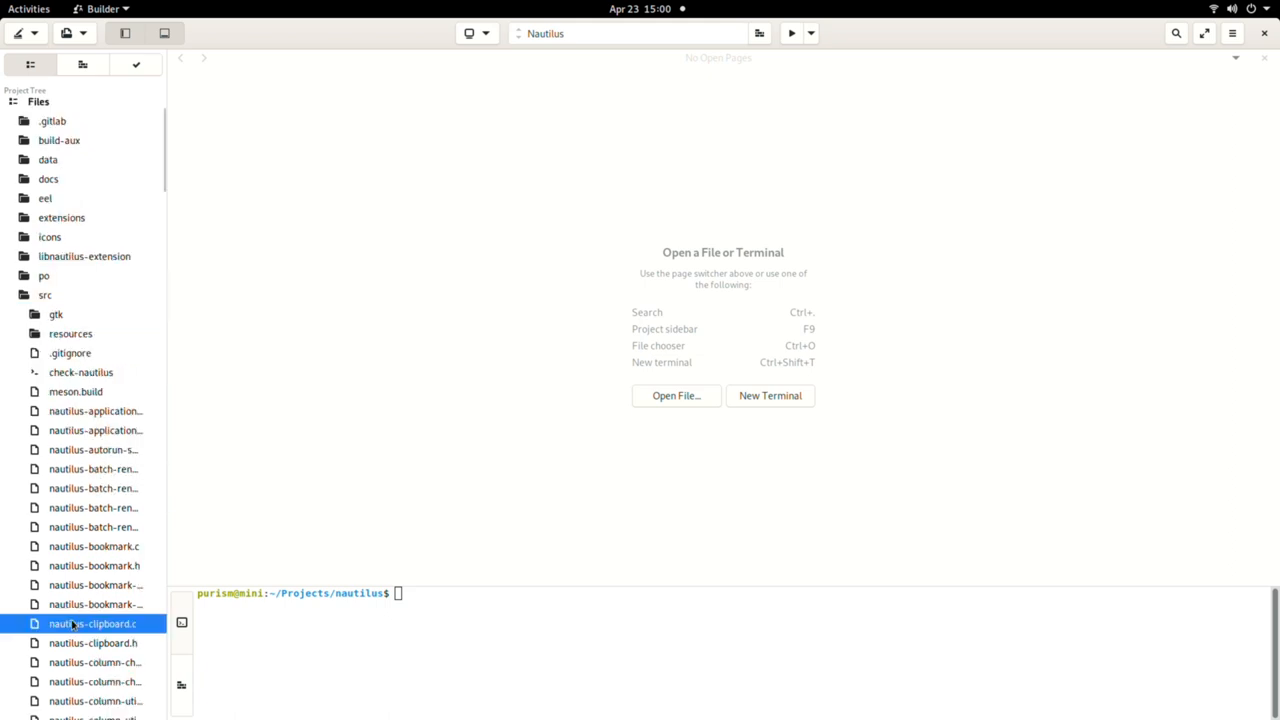
double_click(90, 625)
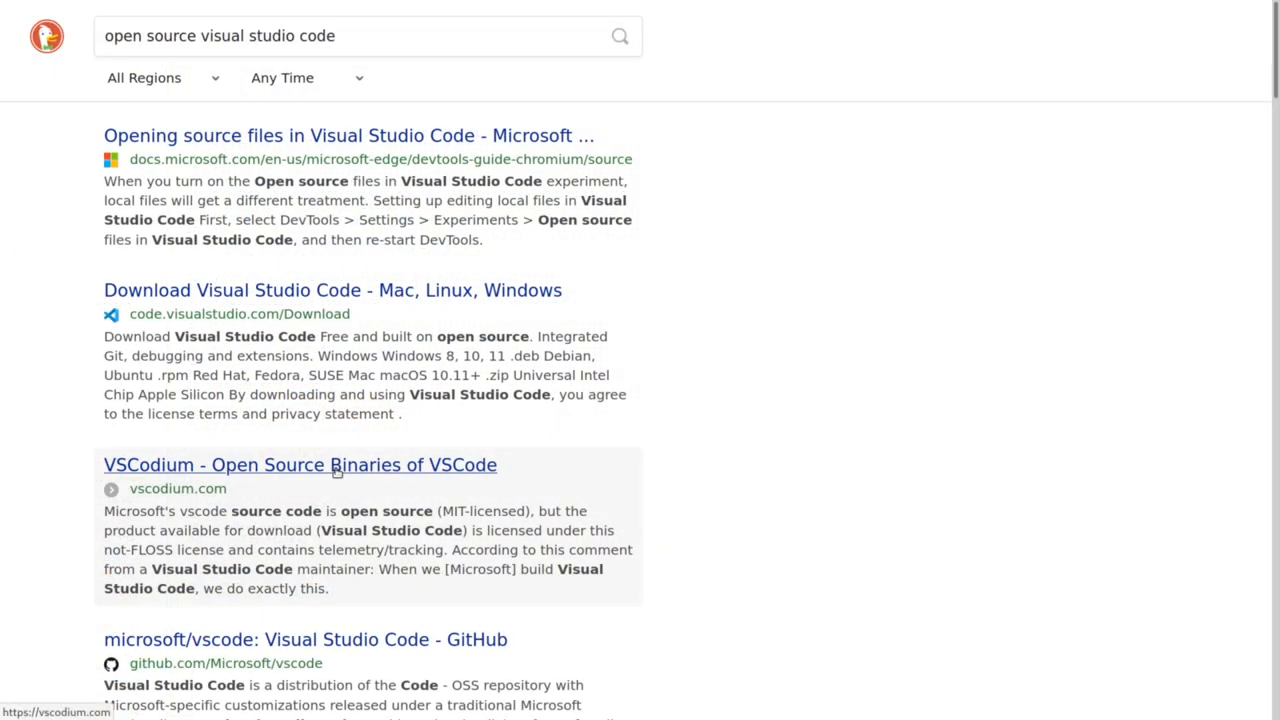
Open the VSCodium search result and jump to its Why Does This Exist section
left_click(300, 465)
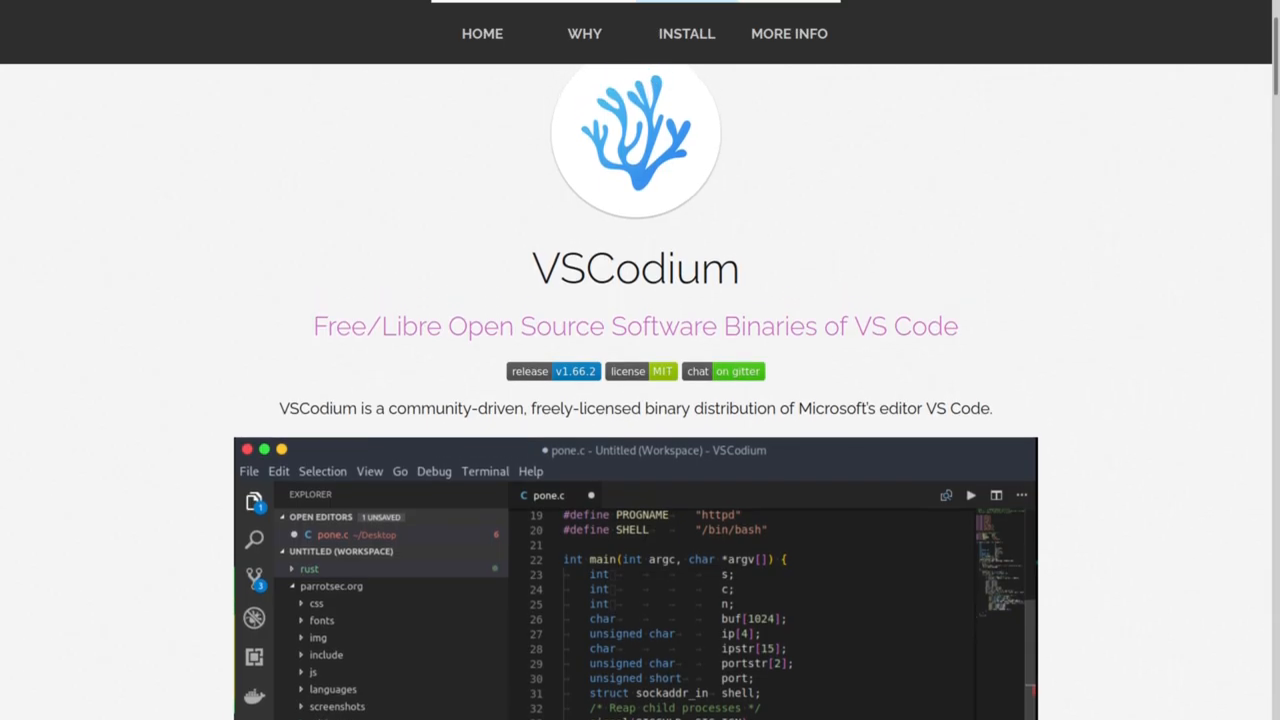
scroll("up", 3)
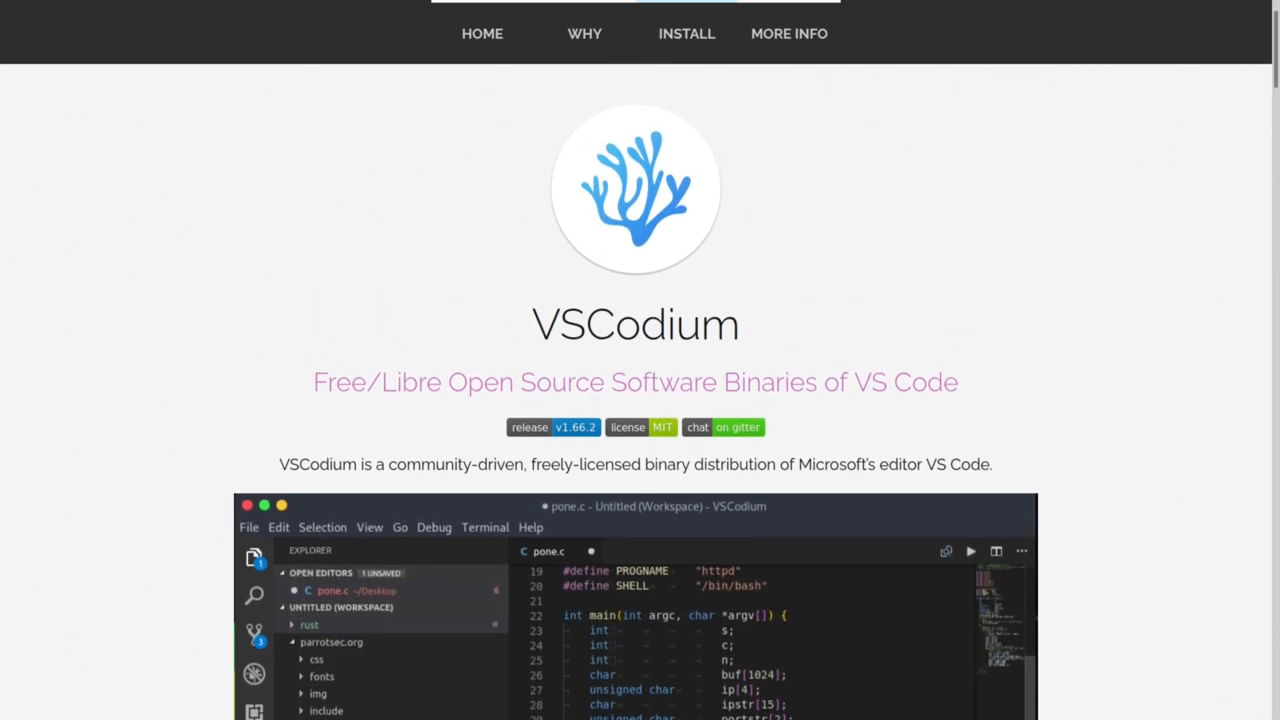
left_click(584, 33)
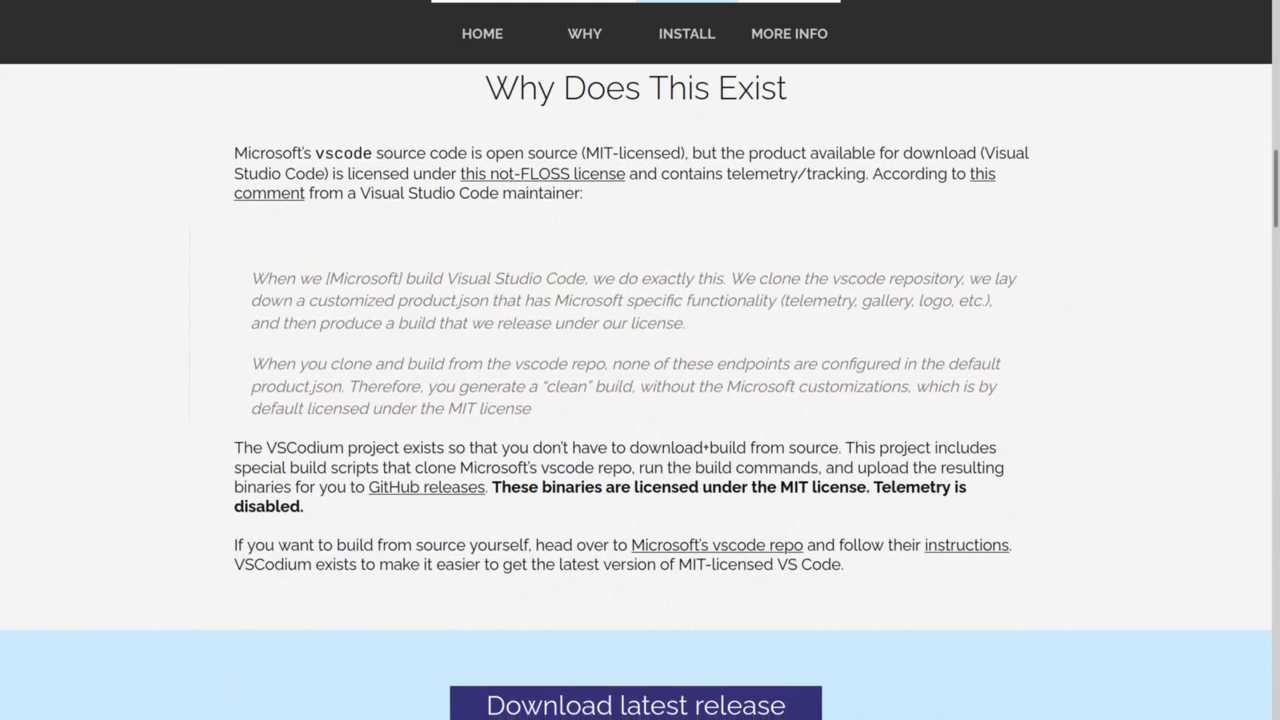
scroll("down", 3)
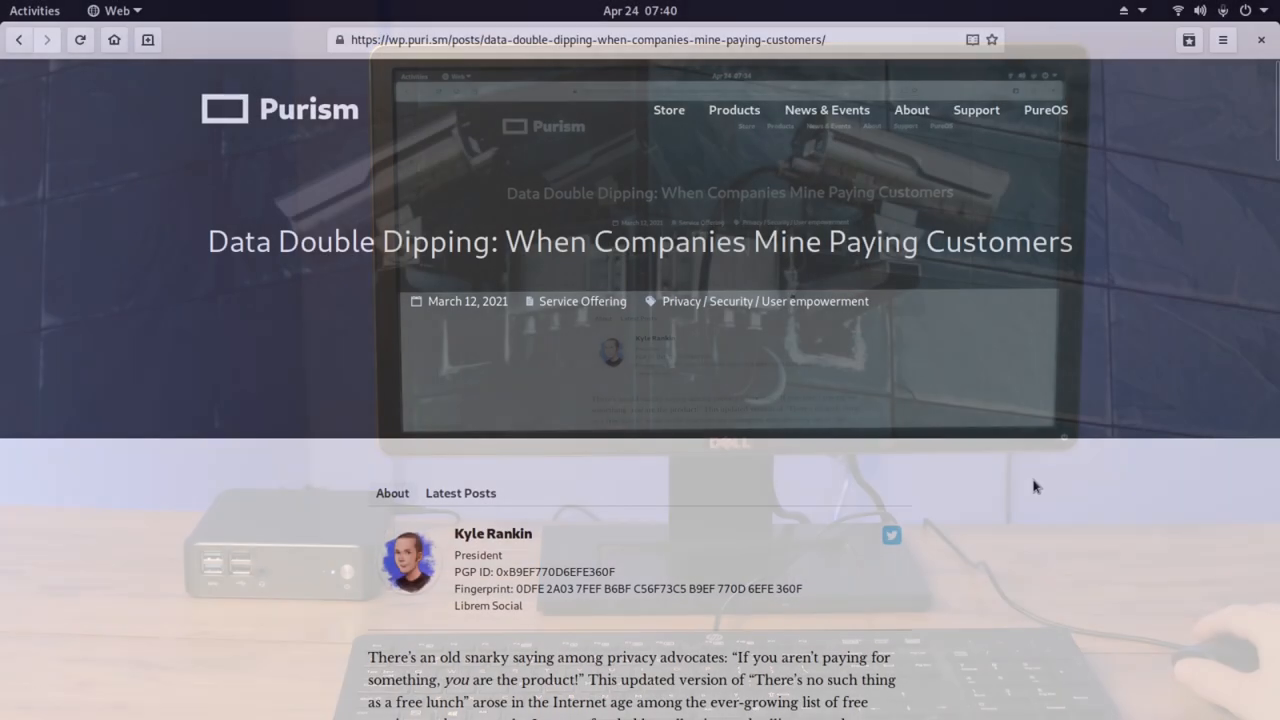
mouse_move(148, 40)
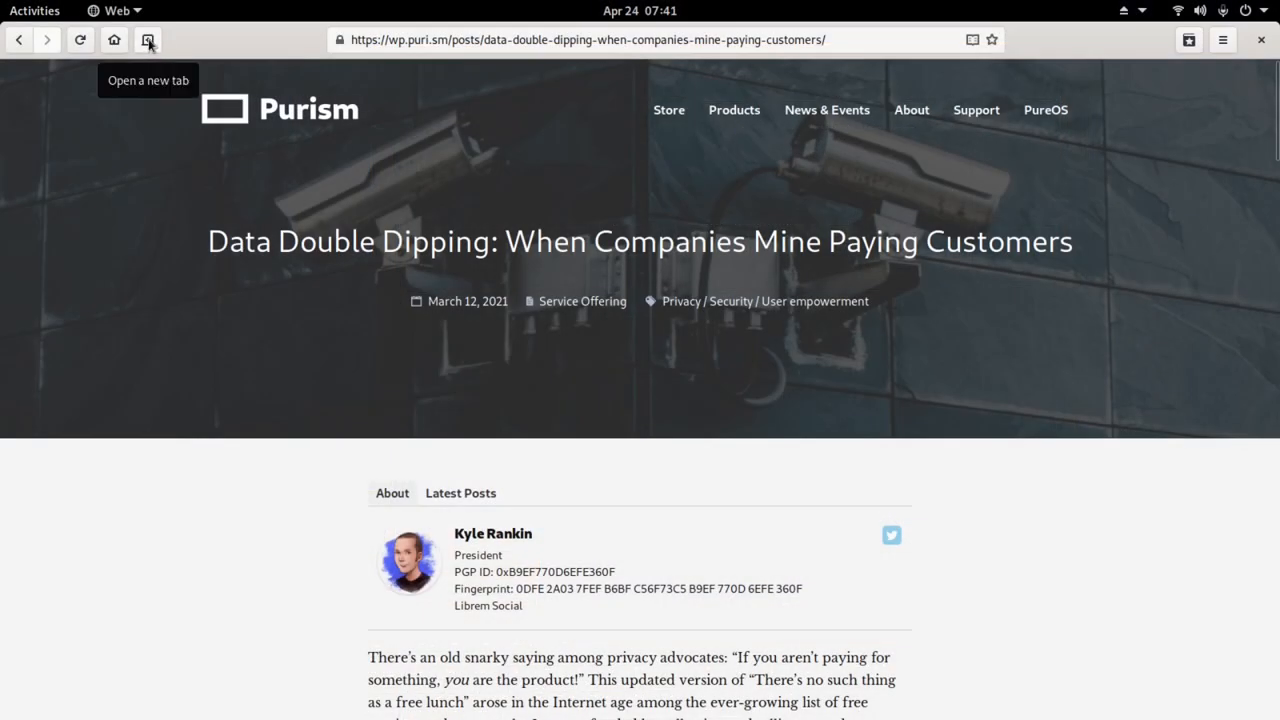
Open a new tab beside the Purism article and search DuckDuckGo for 'gnu'
left_click(147, 40)
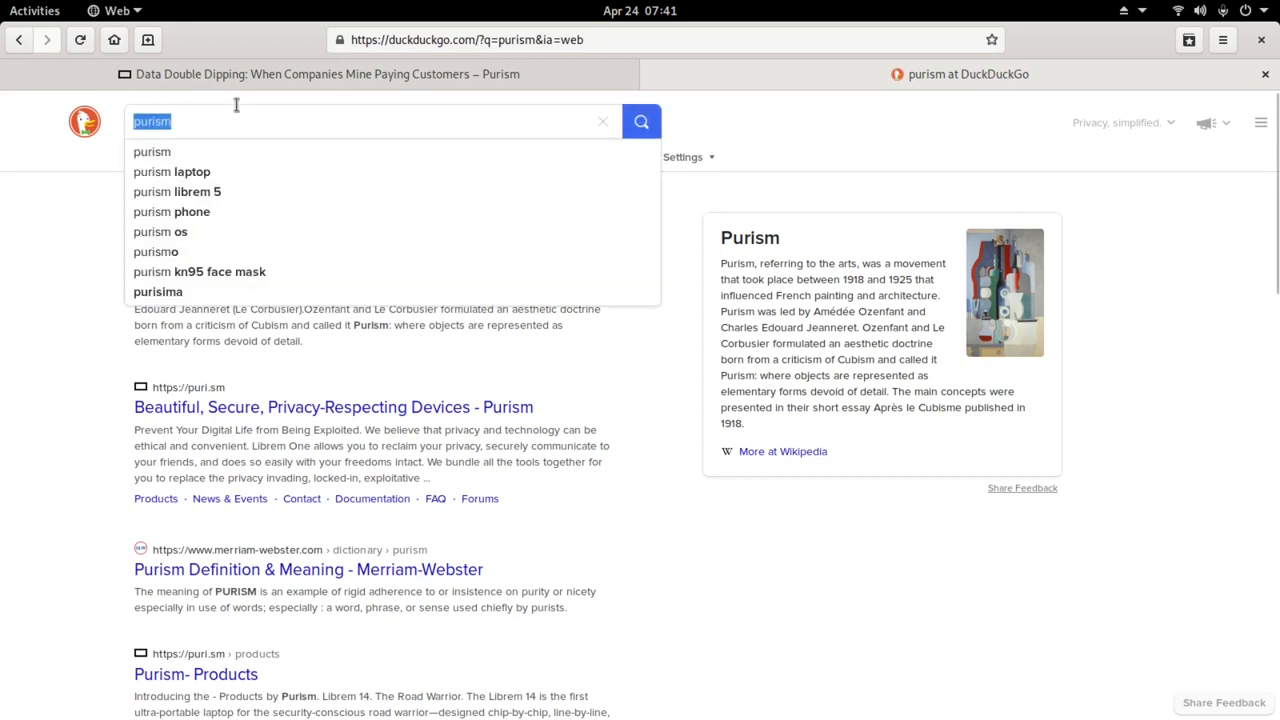
type("gnu")
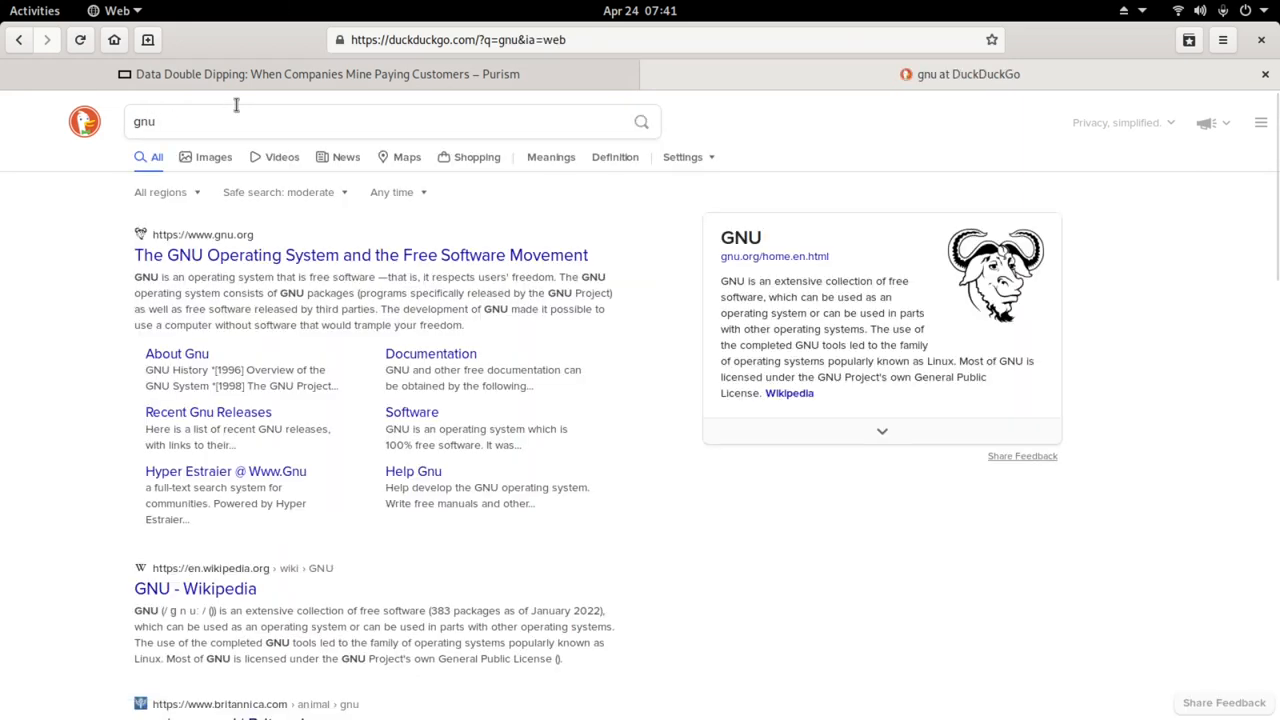
left_click(35, 9)
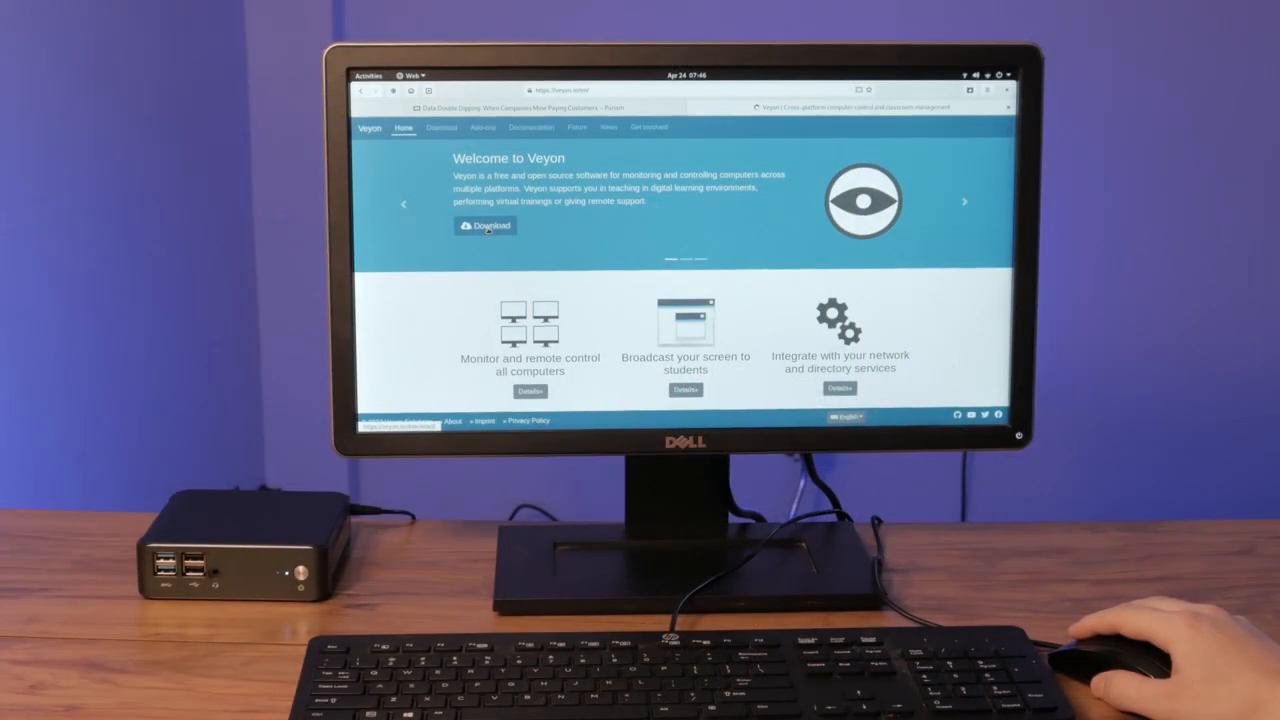
Launch Veyon Master to show its monitoring, lock and remote-control toolbar
left_click(484, 225)
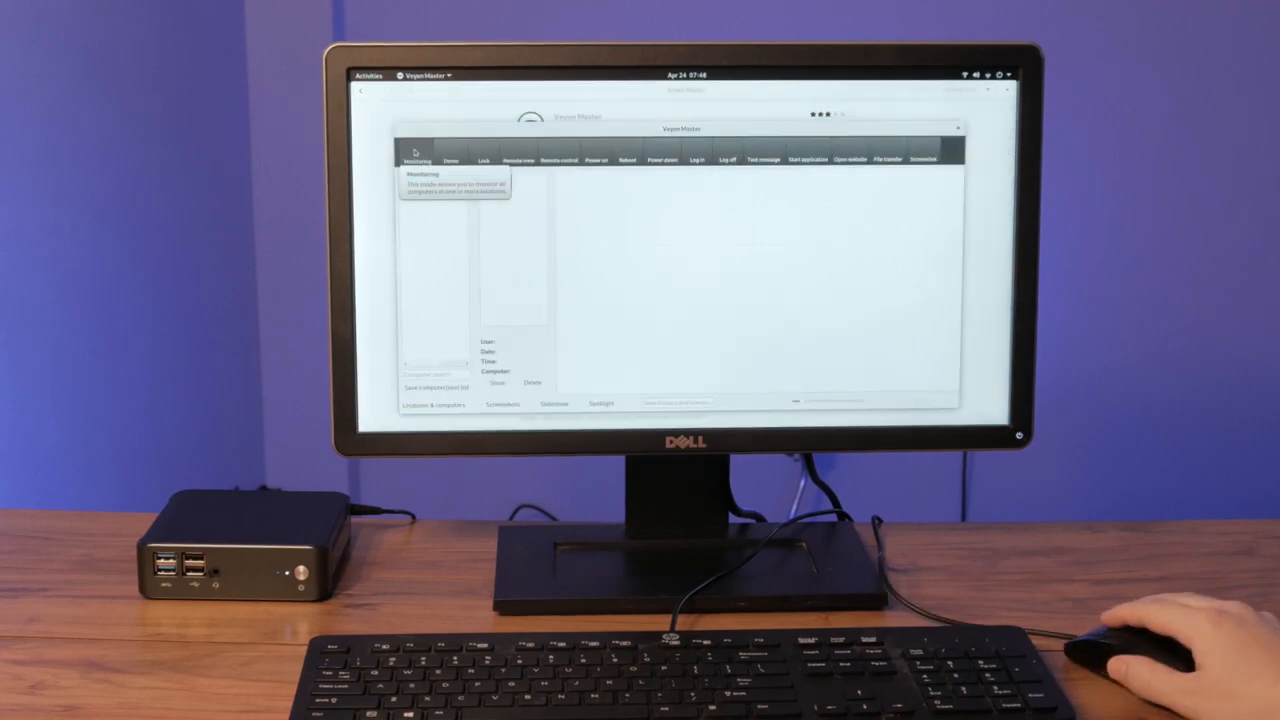
mouse_move(250, 160)
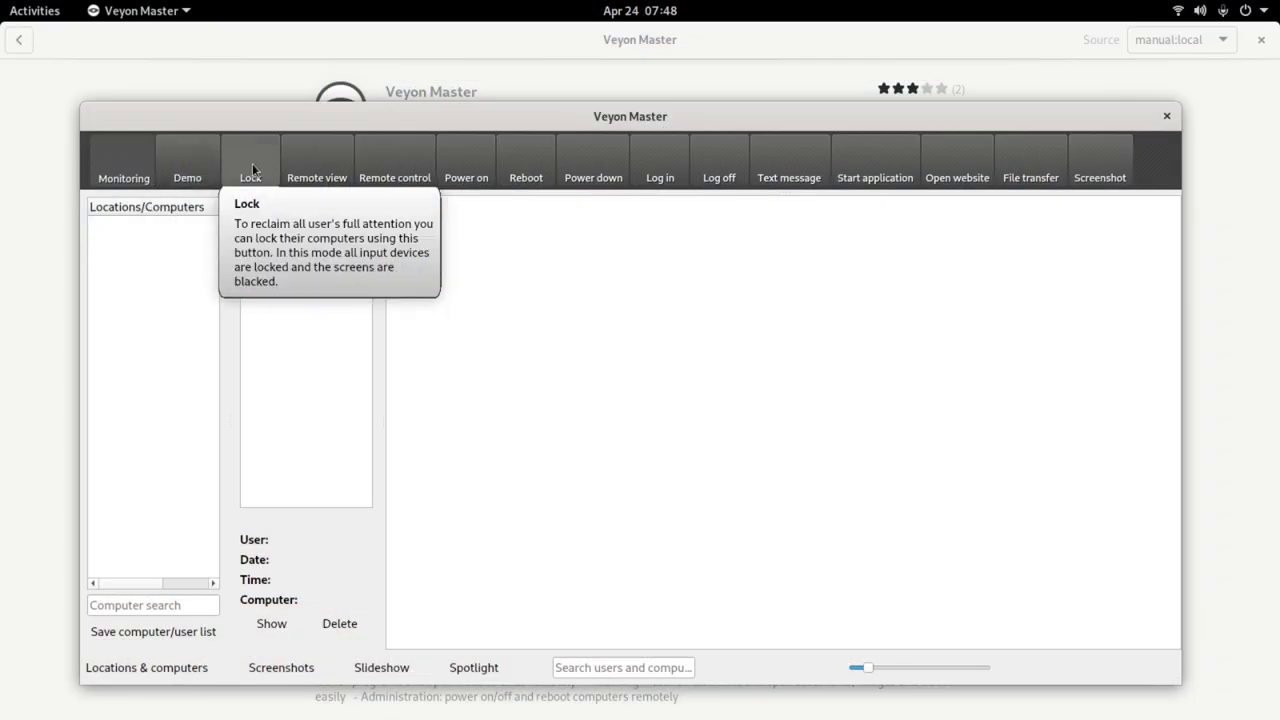
mouse_move(316, 176)
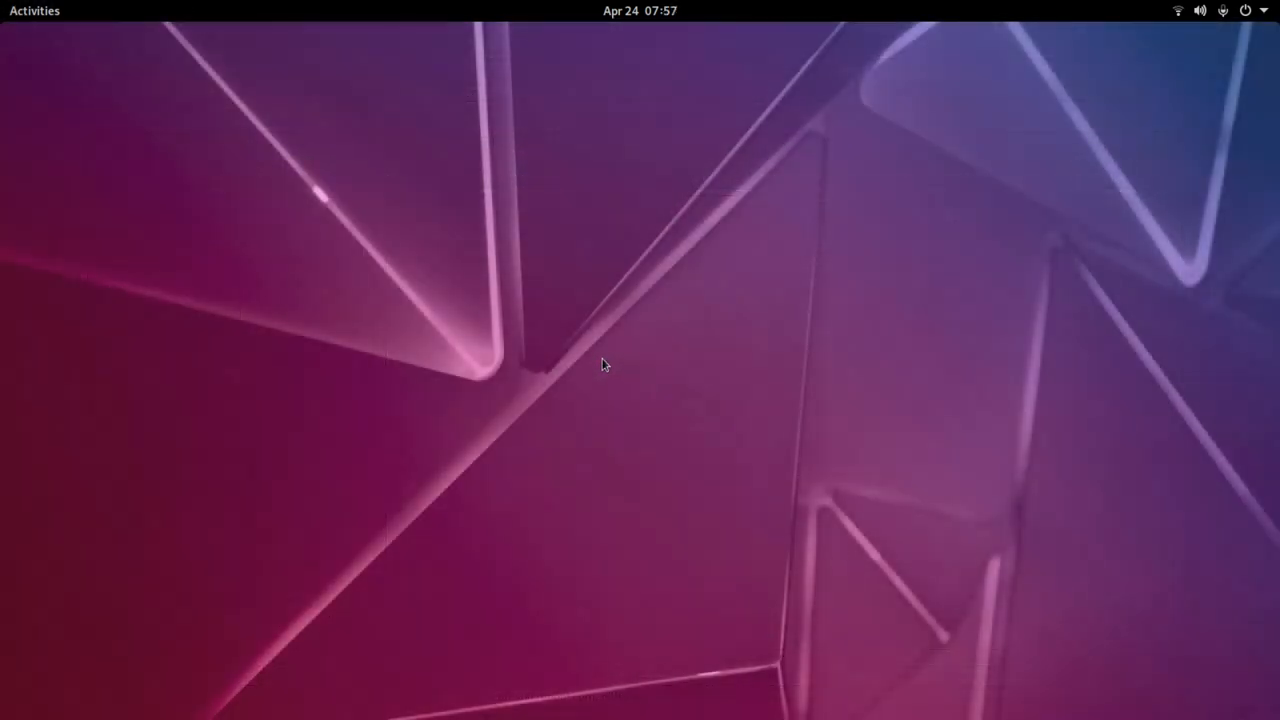
Search 'about' to open the About settings page, then search for and launch Web
type("about")
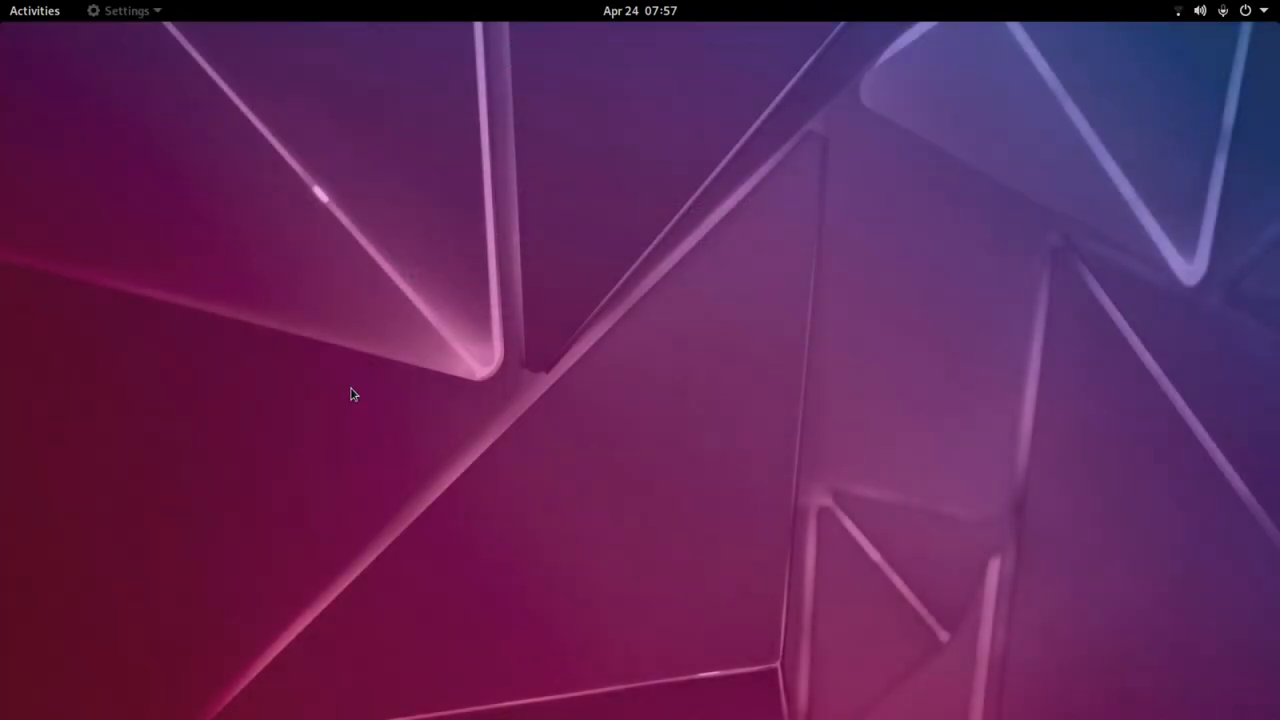
left_click(125, 11)
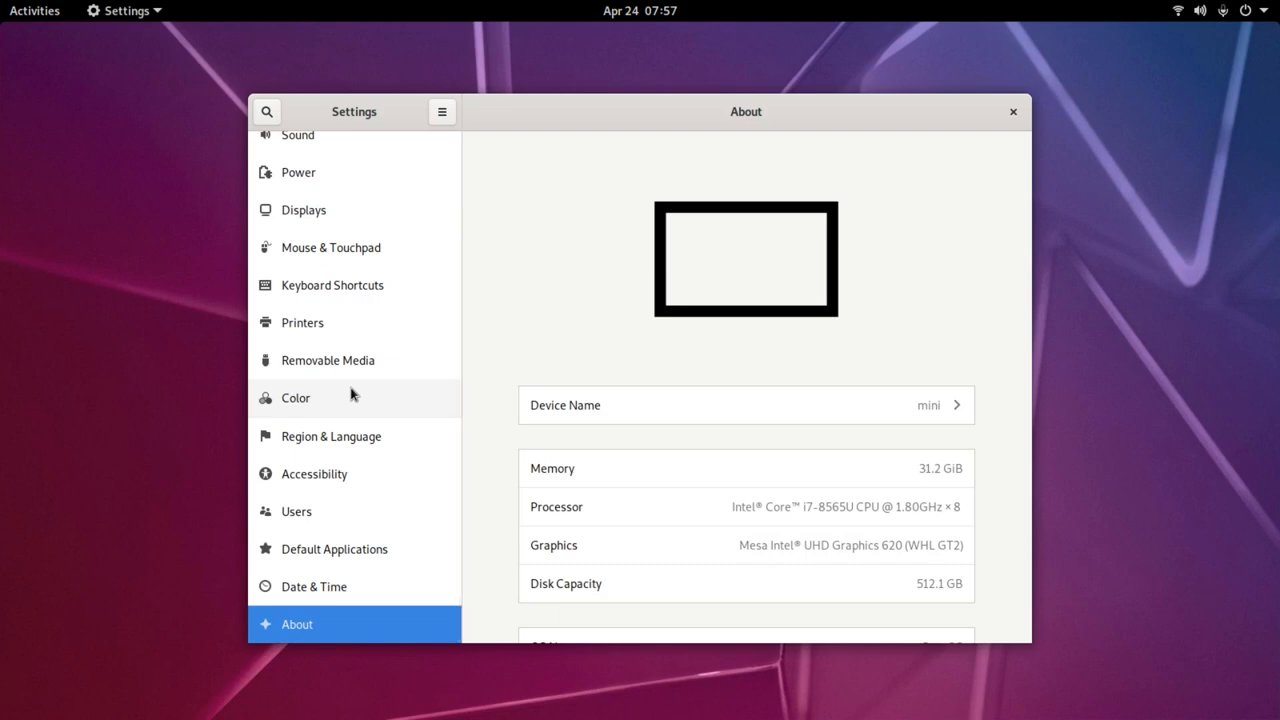
left_click(34, 11)
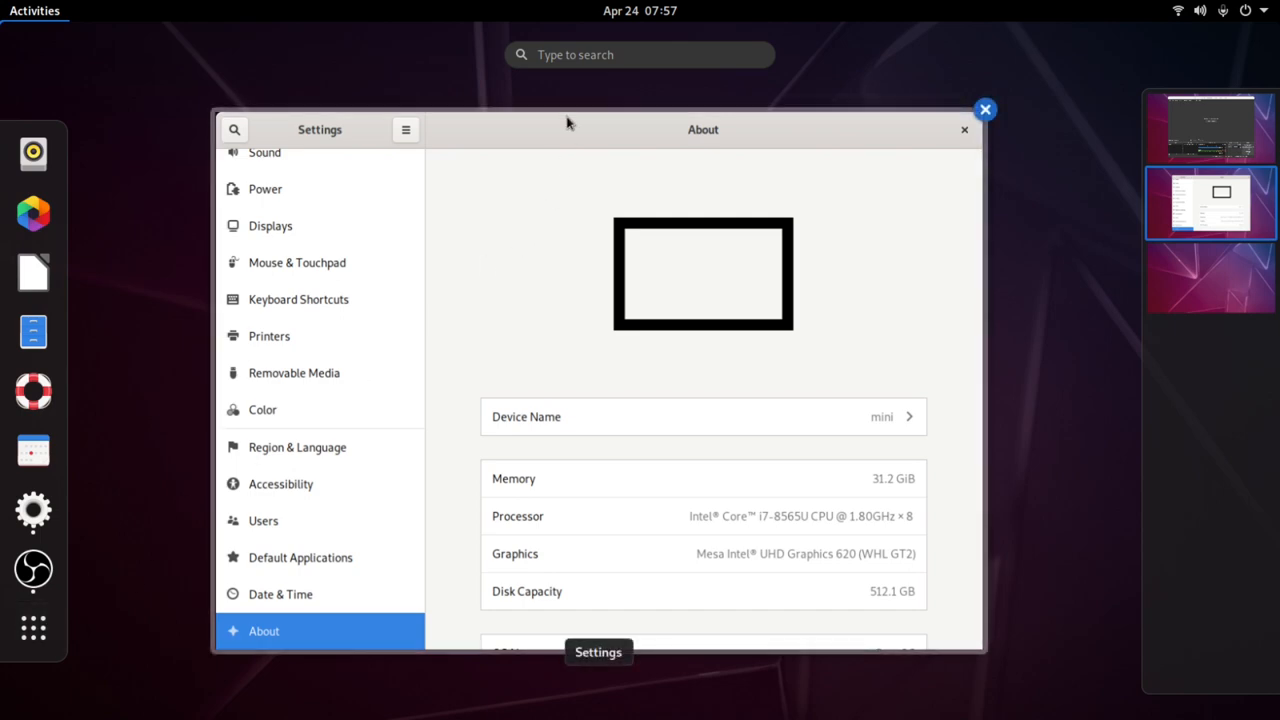
type("web")
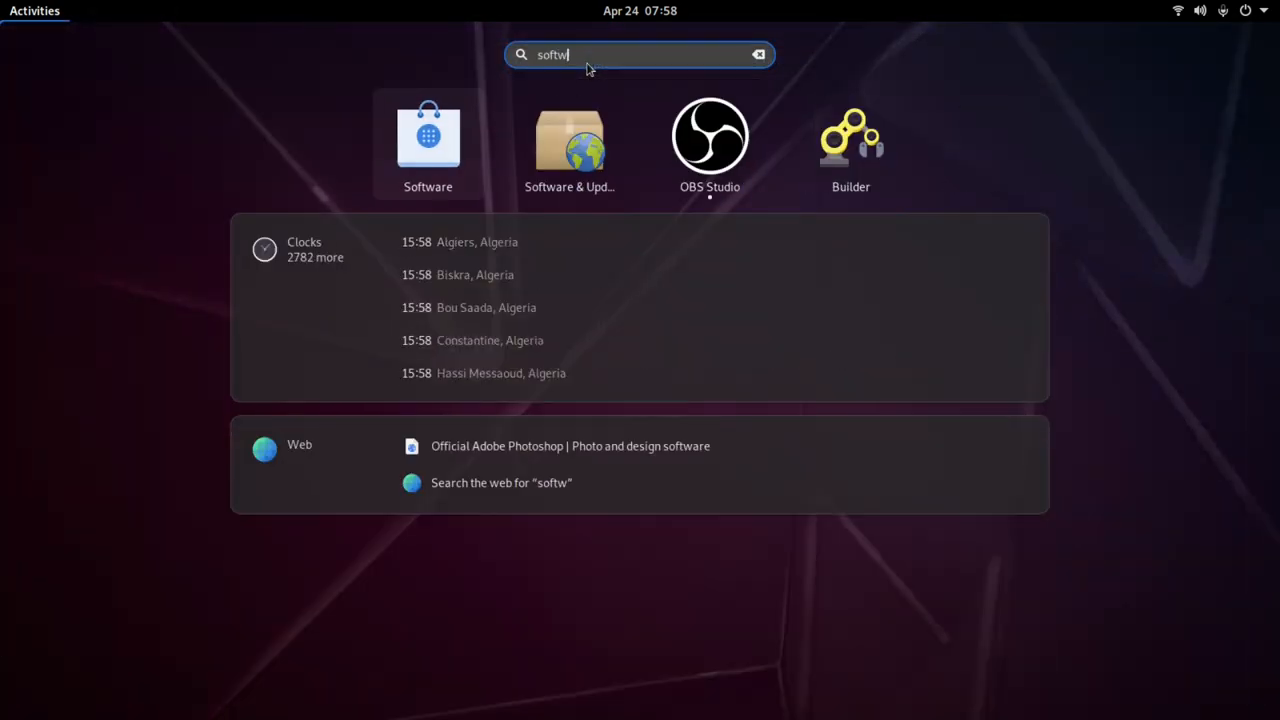
left_click(427, 135)
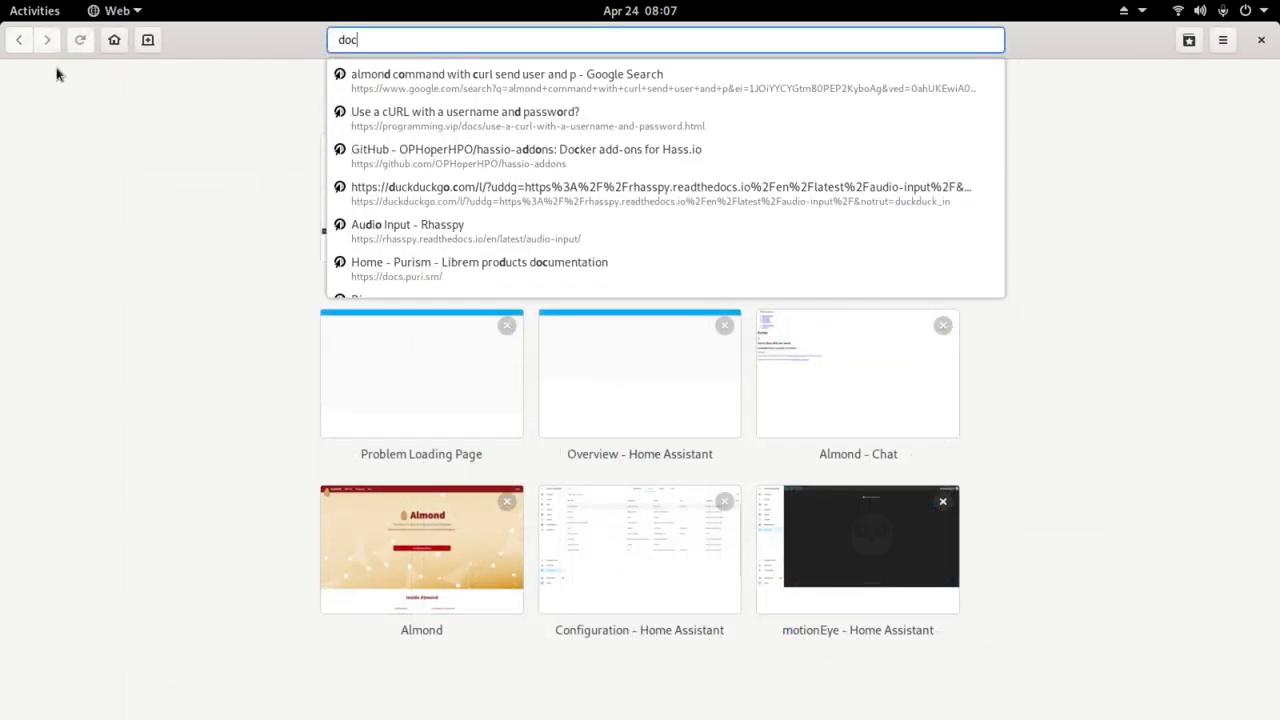
Go to docs.puri.sm and open the Librem Mini Getting Started guide
type("docs.puri.sm/")
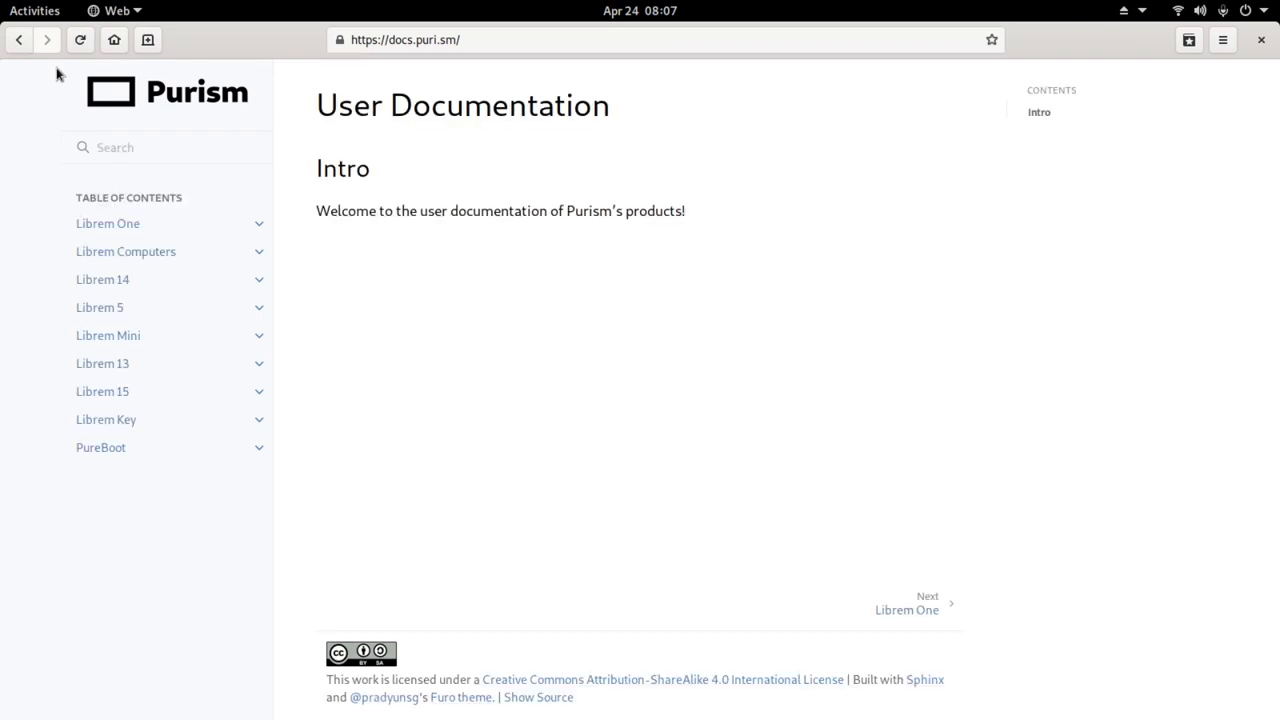
left_click(108, 335)
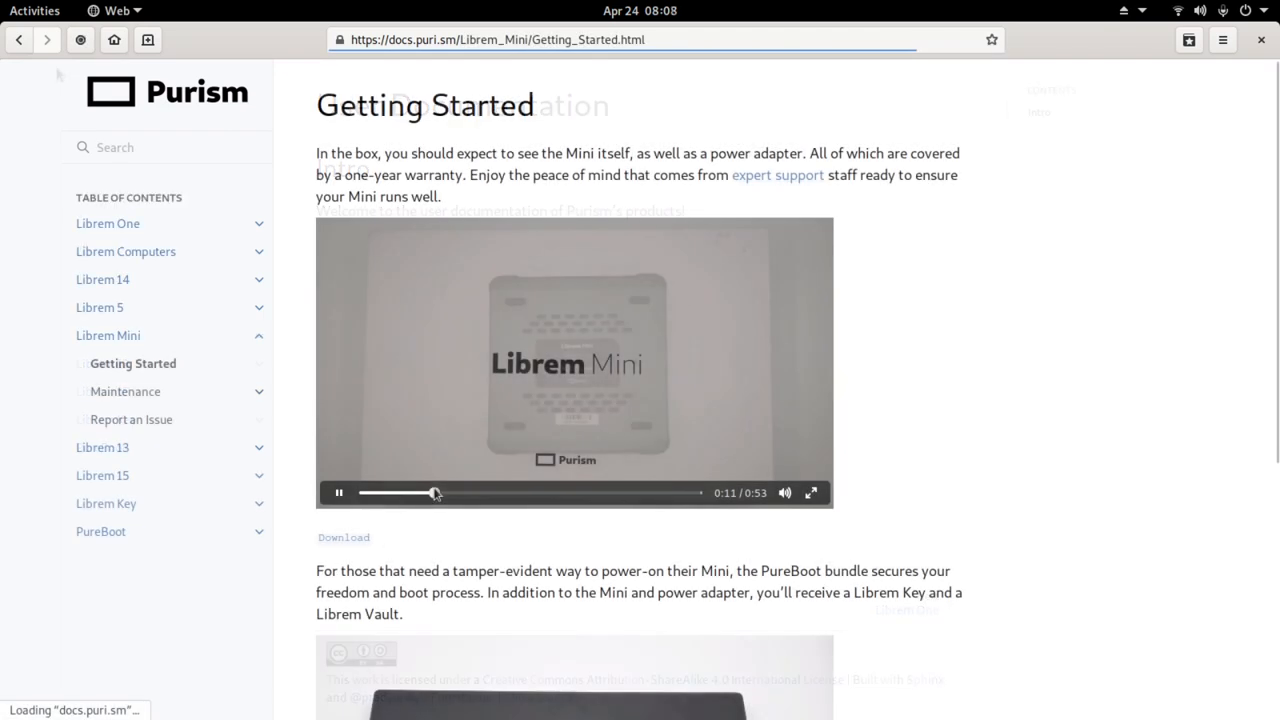